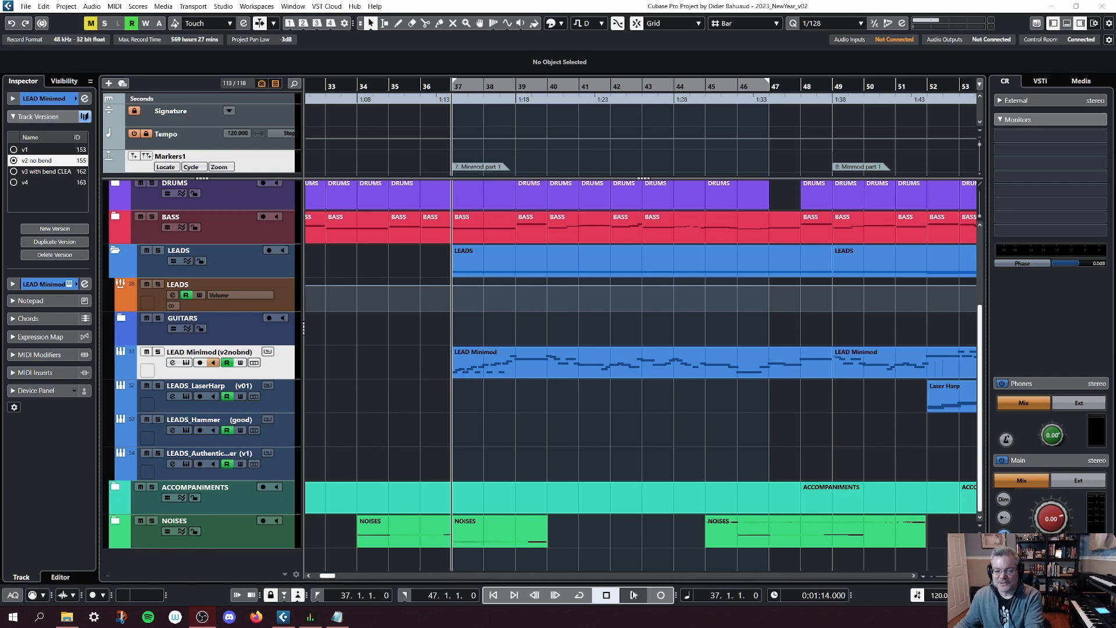
Place the playhead at bar 43, zoomed in on bars 42–43
left_click(633, 596)
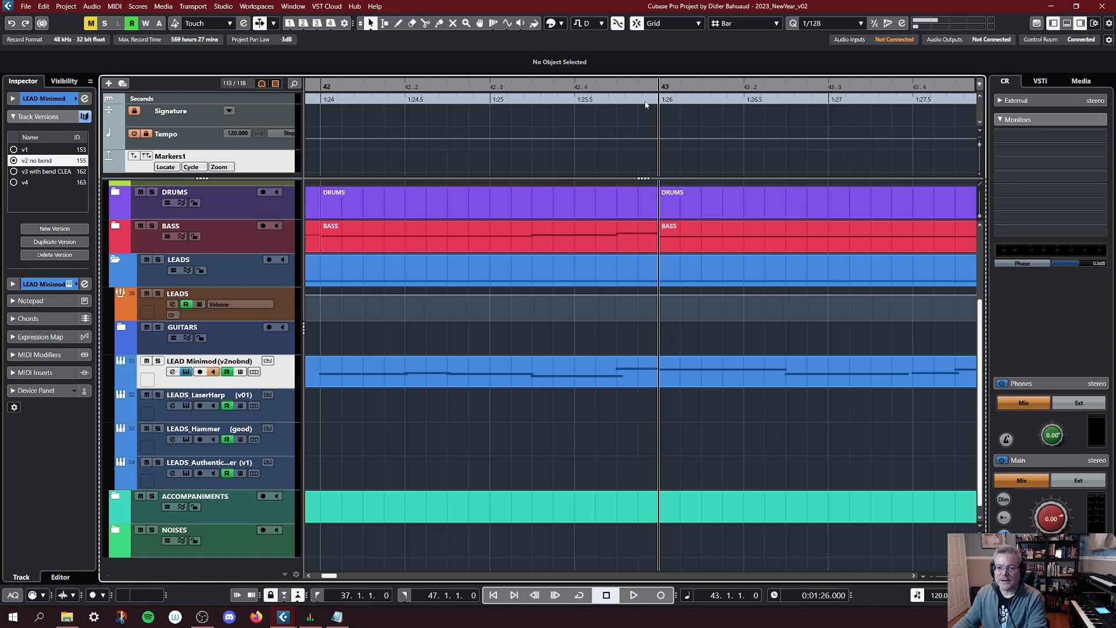
Open the LEAD Minimod part in the Key Editor and select the A3 note after C#4
left_click(633, 595)
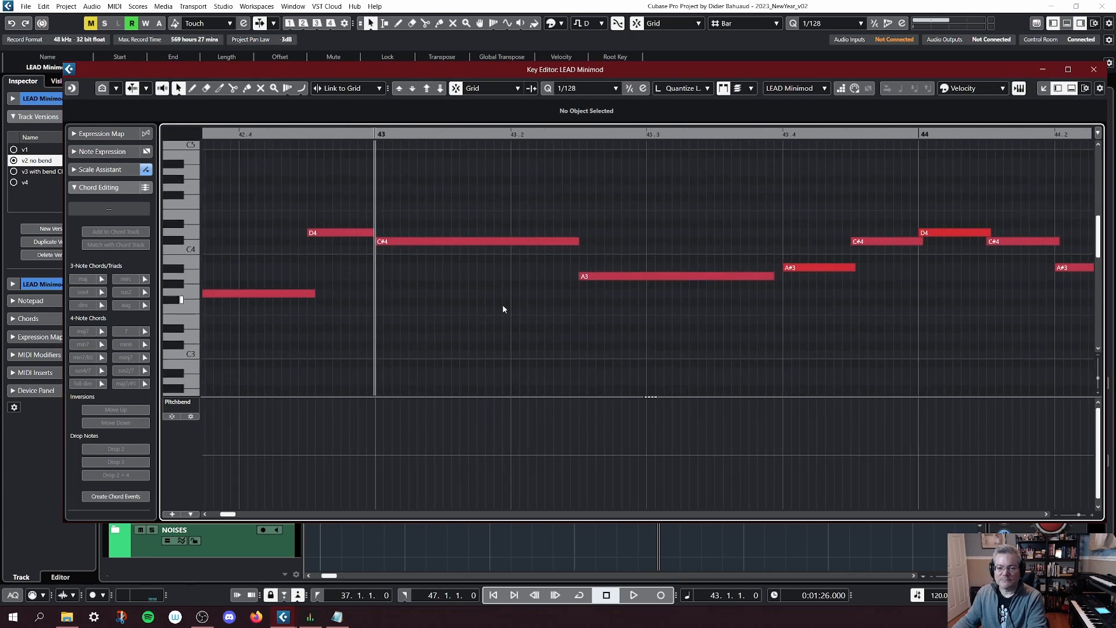
left_click(477, 247)
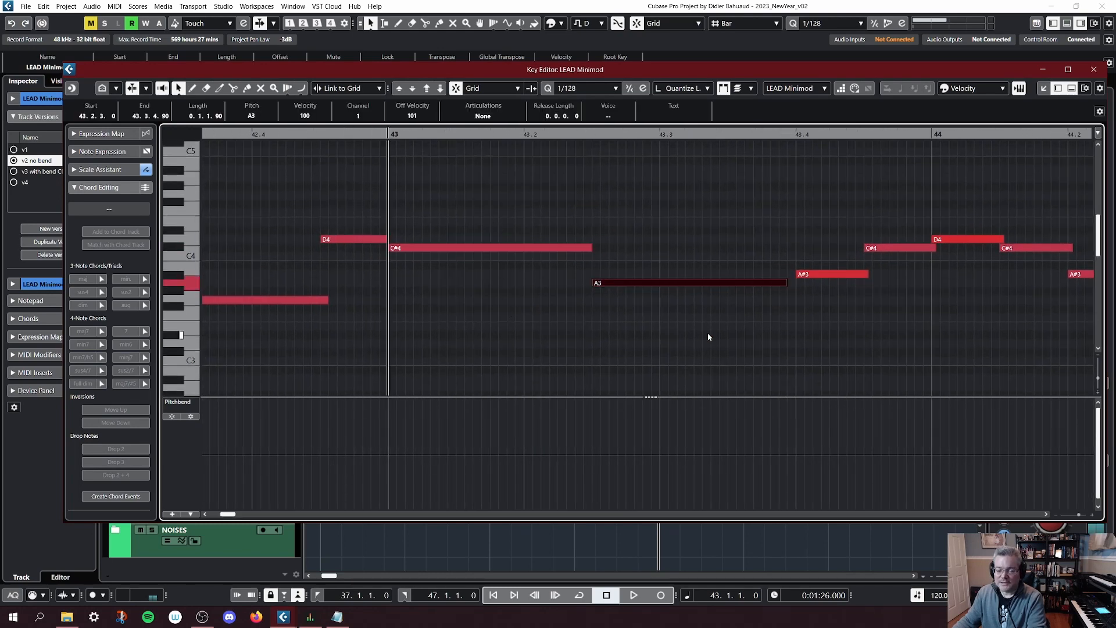
mouse_move(614, 499)
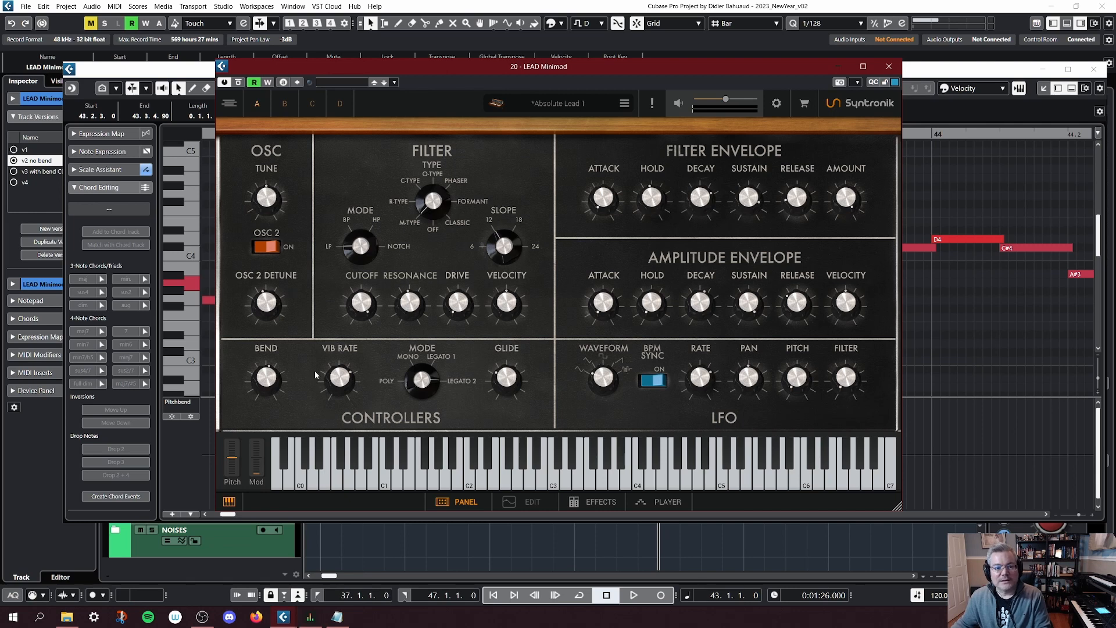
mouse_move(236, 377)
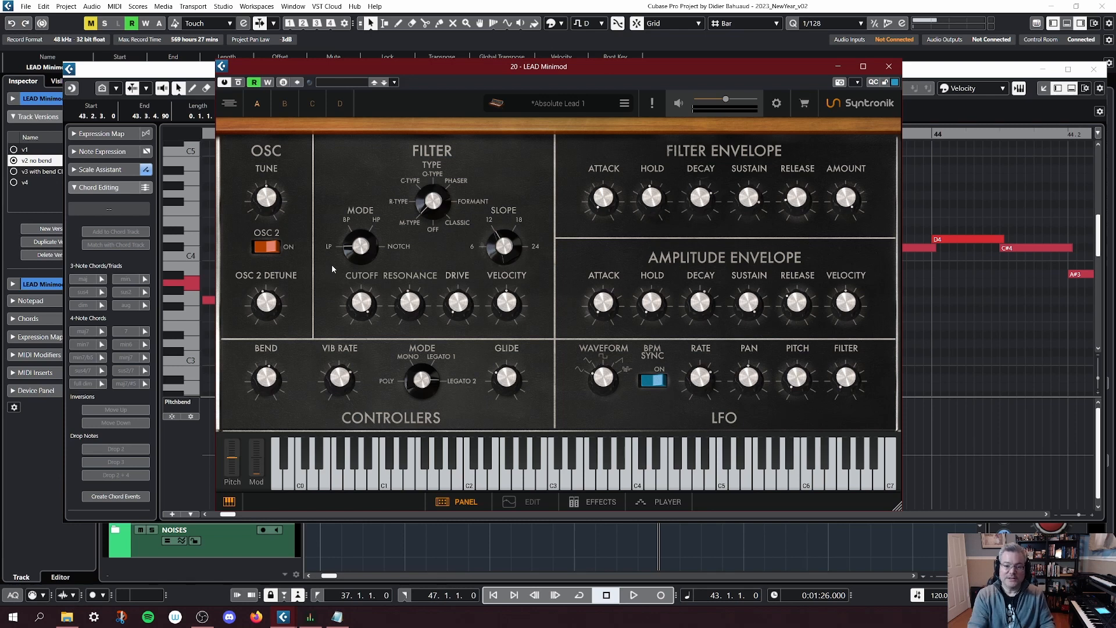
mouse_move(268, 408)
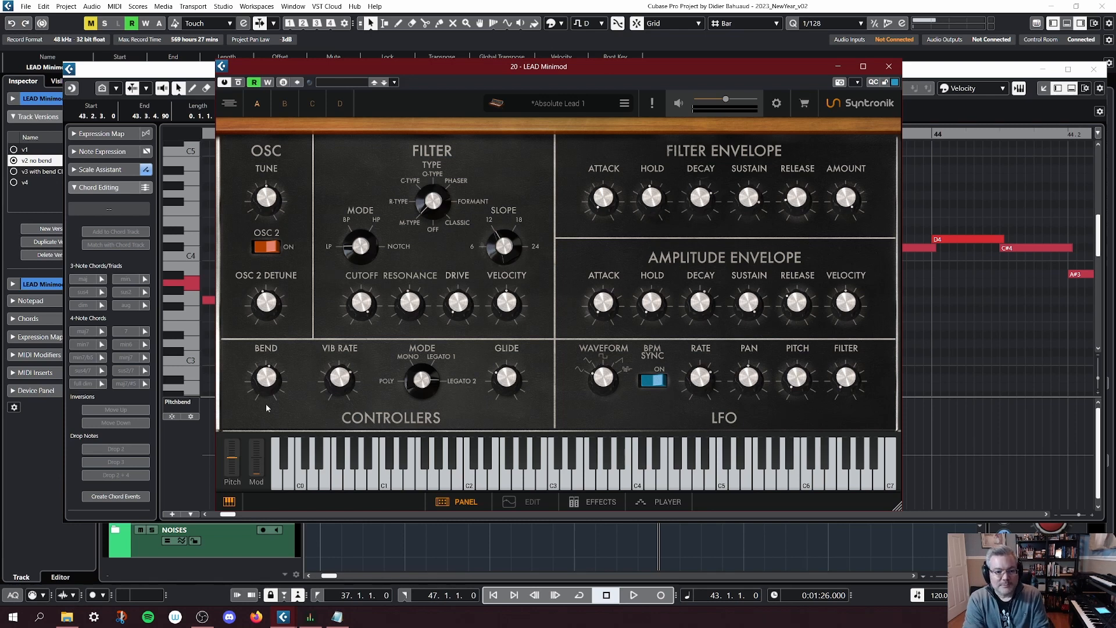
mouse_move(266, 375)
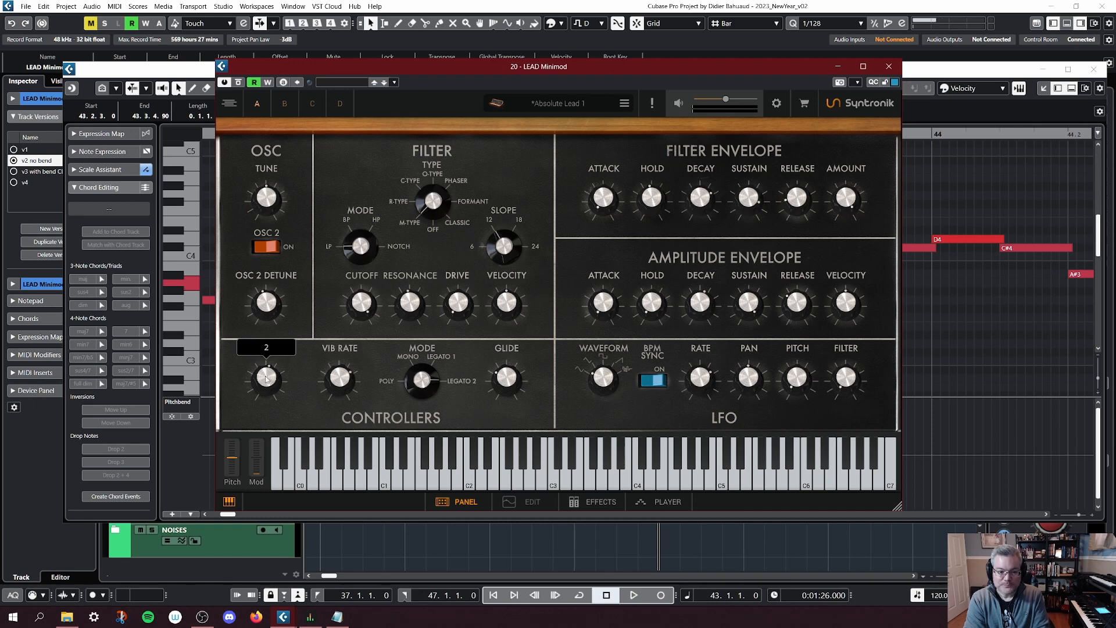
mouse_move(256, 353)
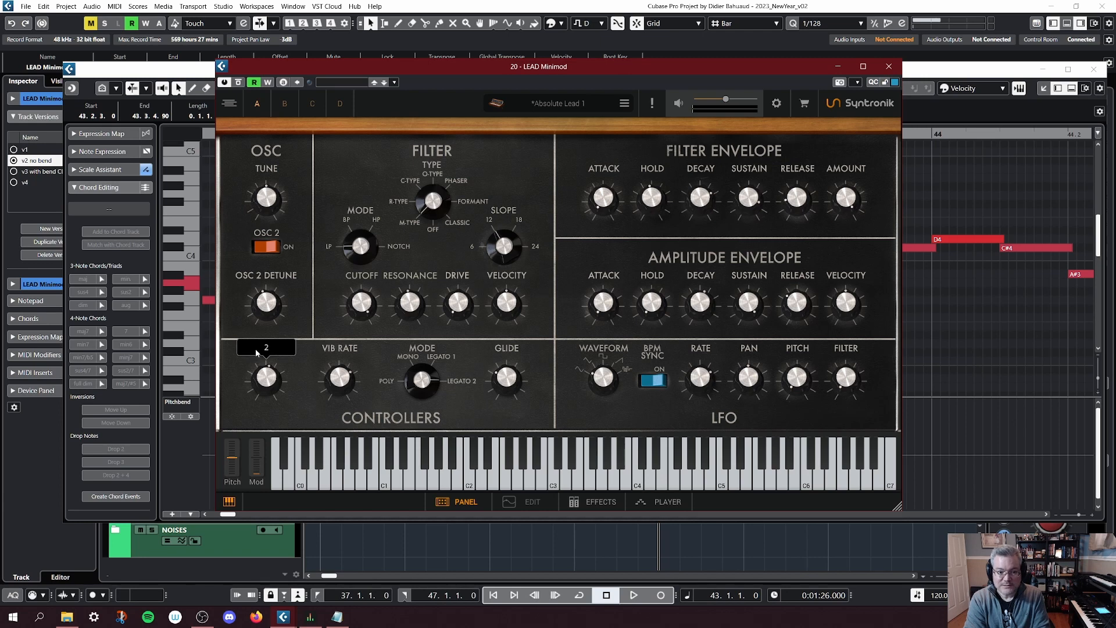
mouse_move(228, 377)
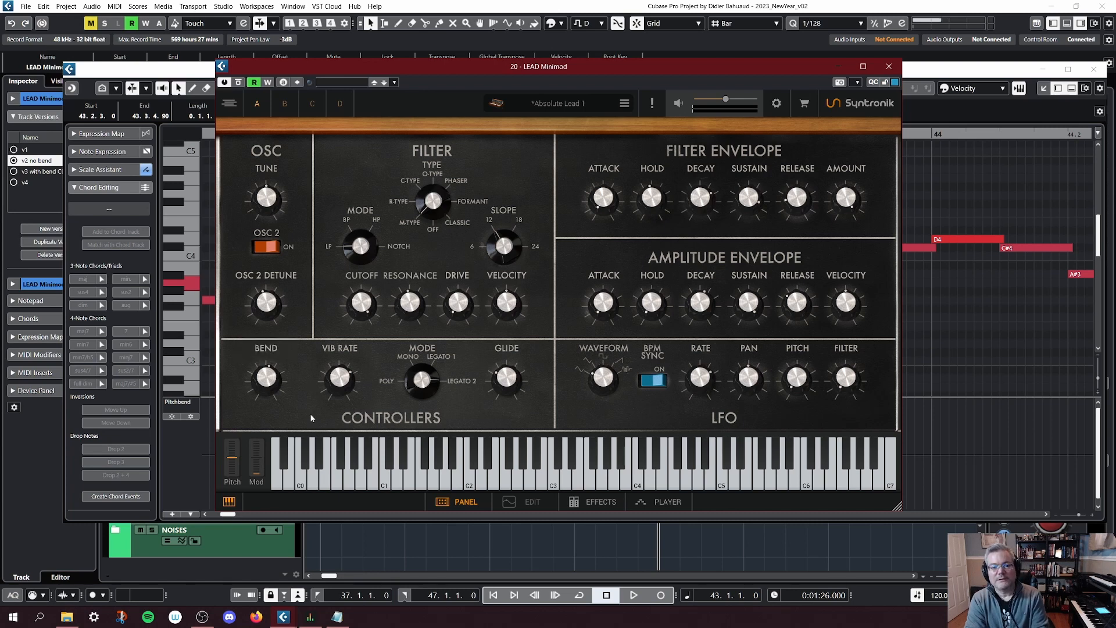
mouse_move(516, 433)
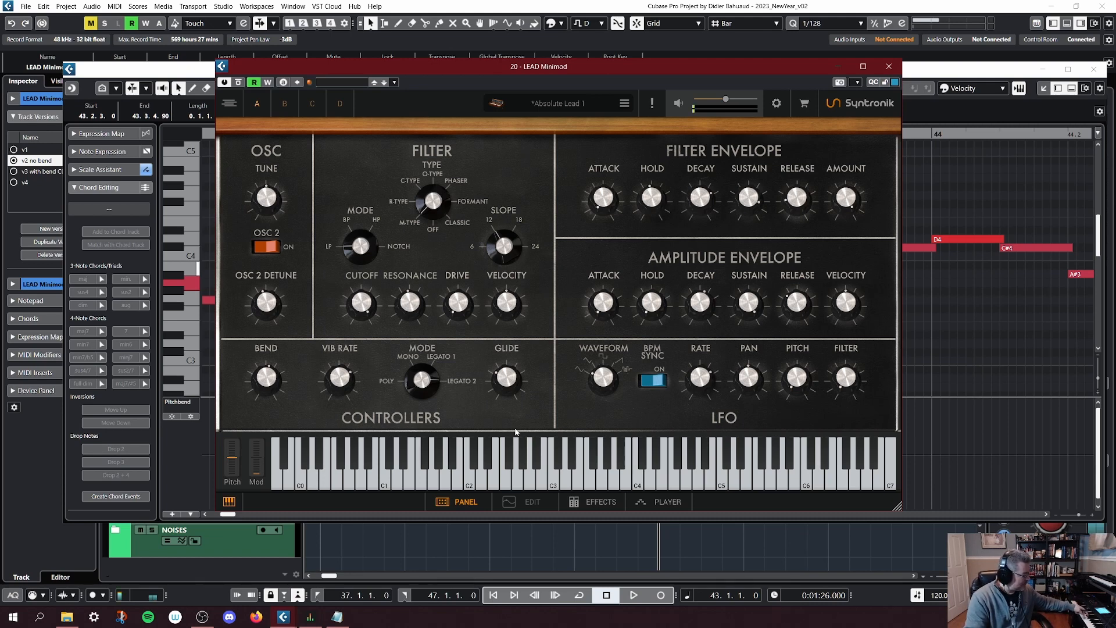
Show the Syntronik Minimod panel and set its Bend range knob to 2
left_click(628, 463)
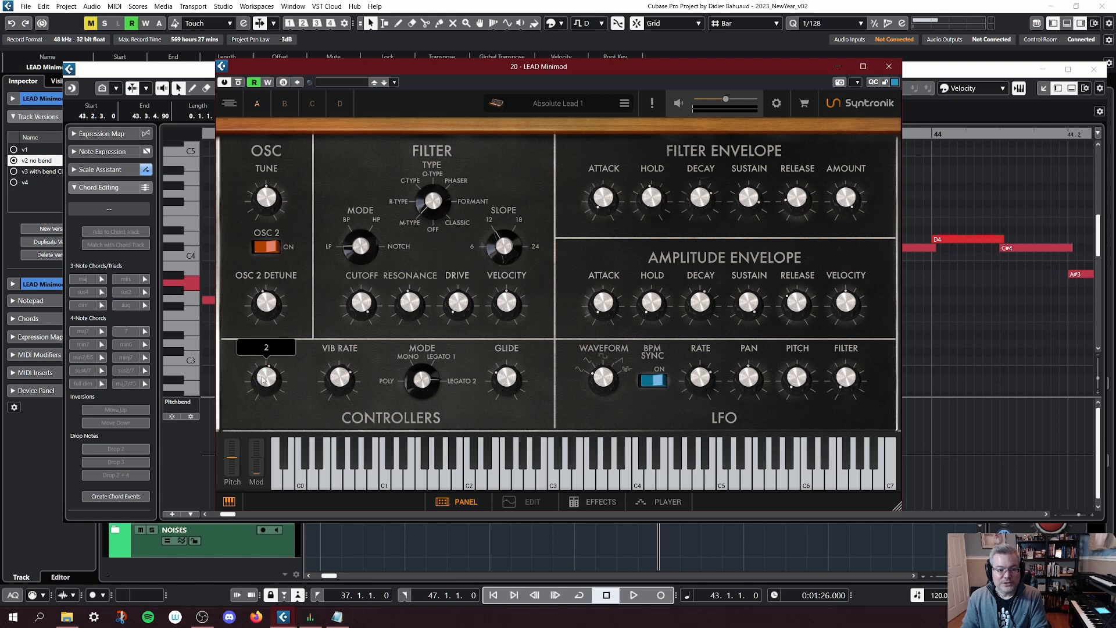
left_click_drag(265, 379, 265, 360)
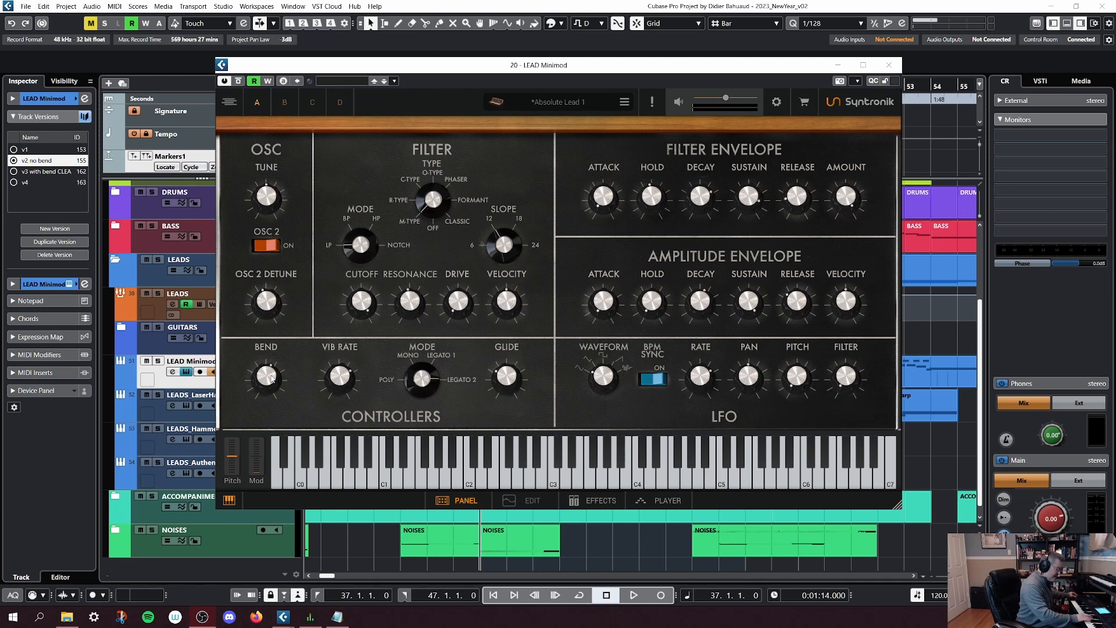
Close the Syntronik Minimod plug-in window to return to the arrangement
left_click(640, 456)
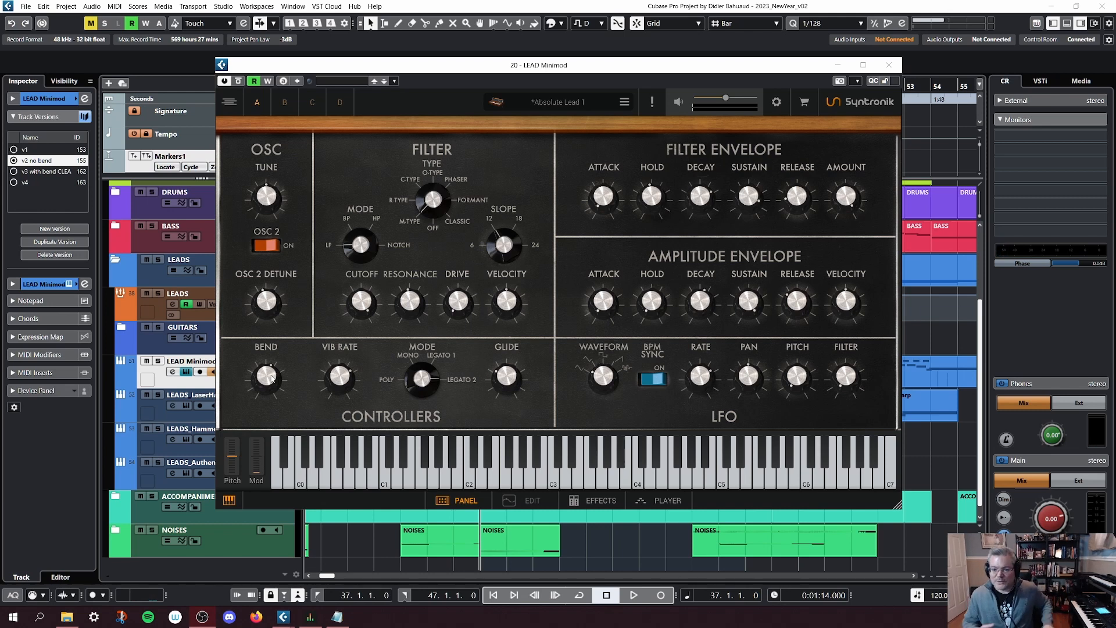
left_click(888, 65)
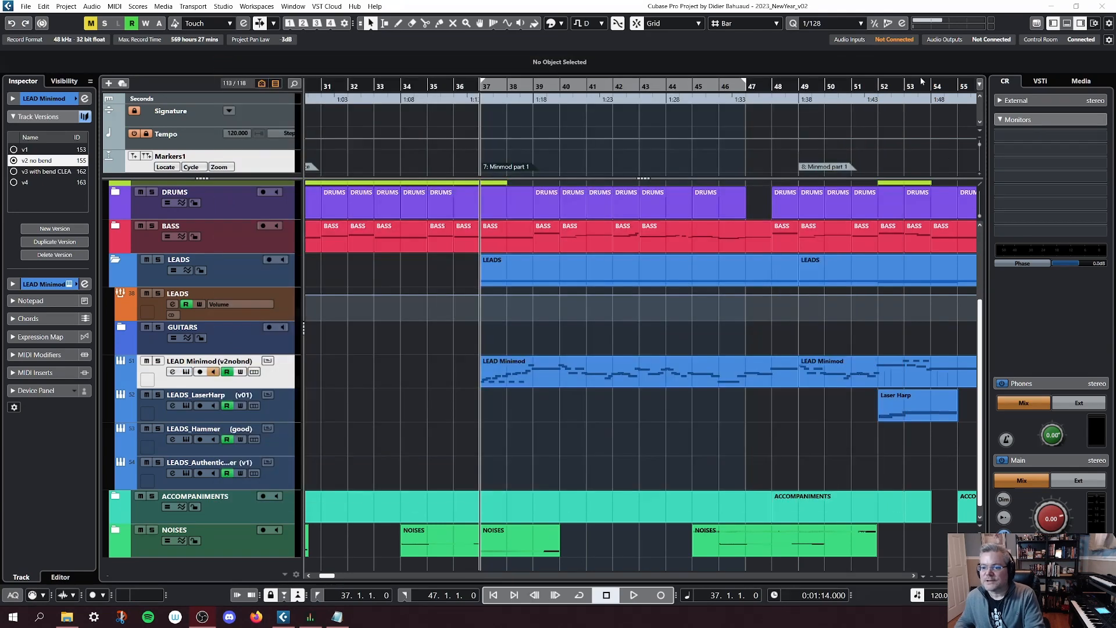
mouse_move(303, 334)
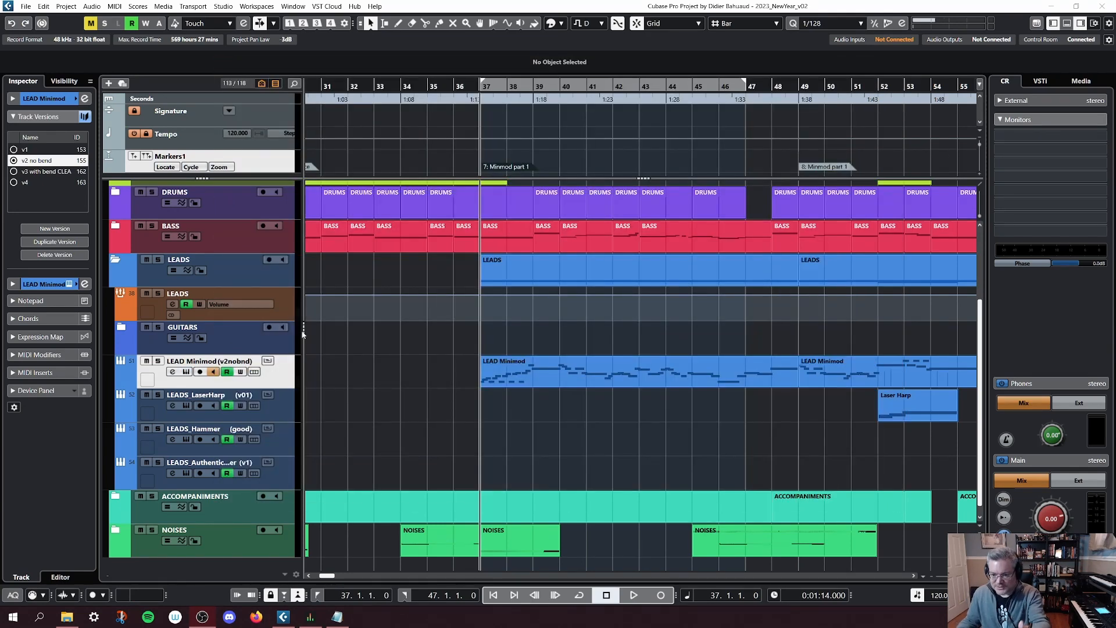
mouse_move(278, 362)
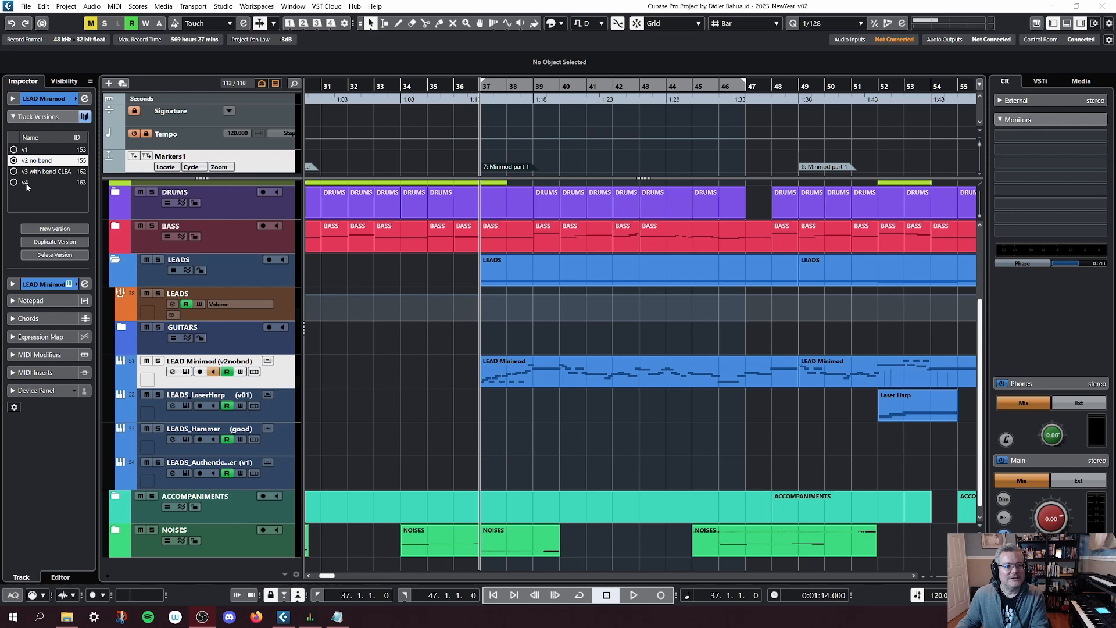
Switch the LEAD Minimod track to version v4 and select its part spanning bars 36–49
left_click(14, 183)
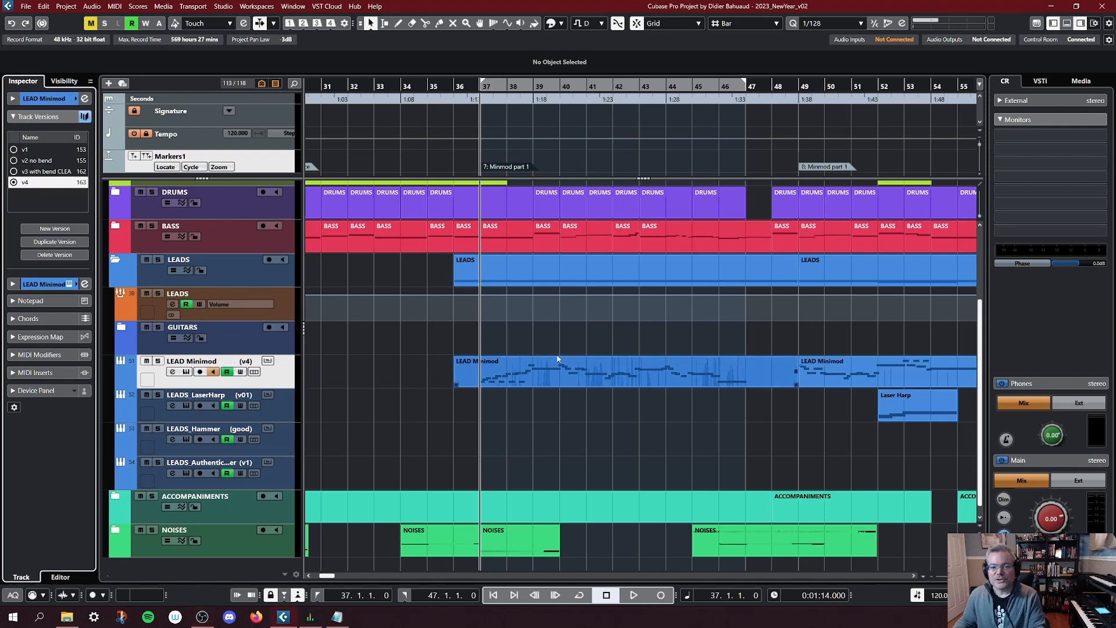
mouse_move(718, 309)
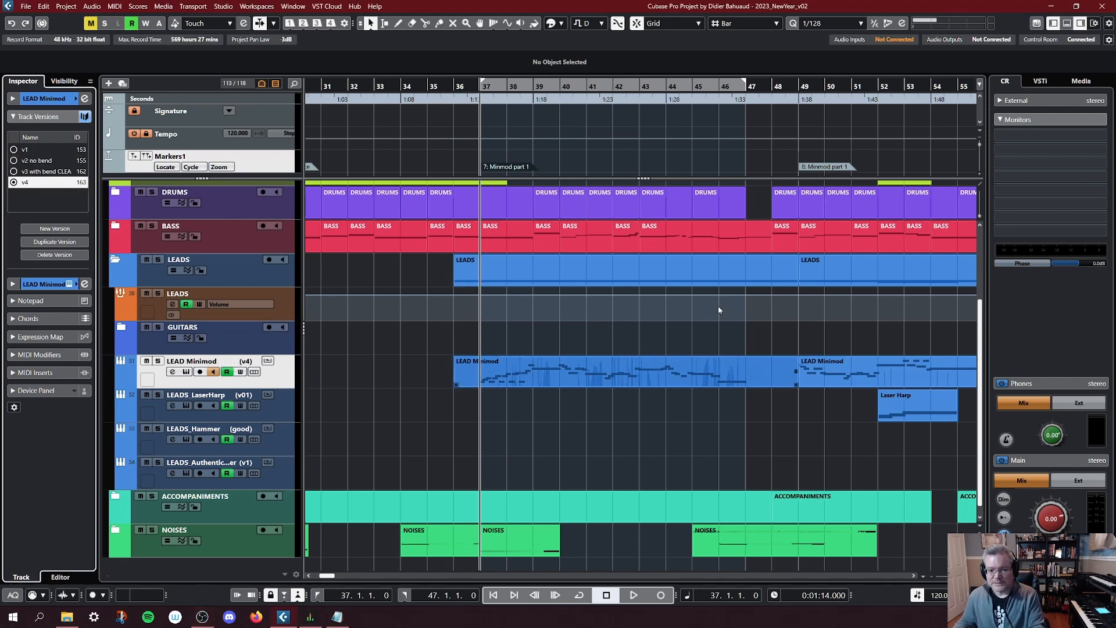
left_click(632, 595)
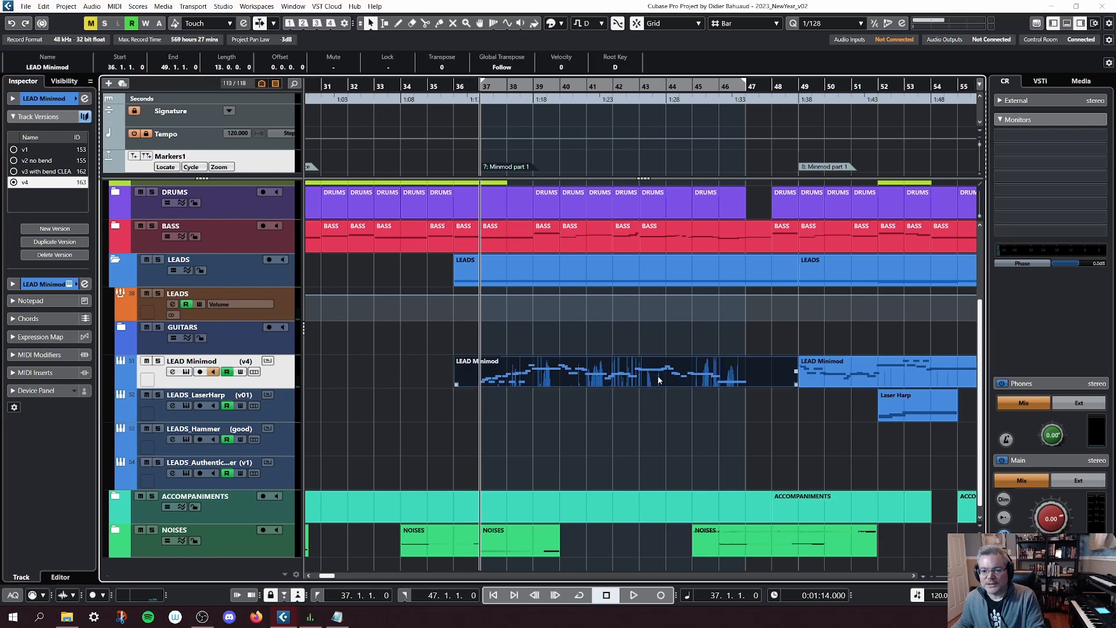
Open the v4 part for note editing and select a pitchbend point under C#4 to read its value
double_click(627, 370)
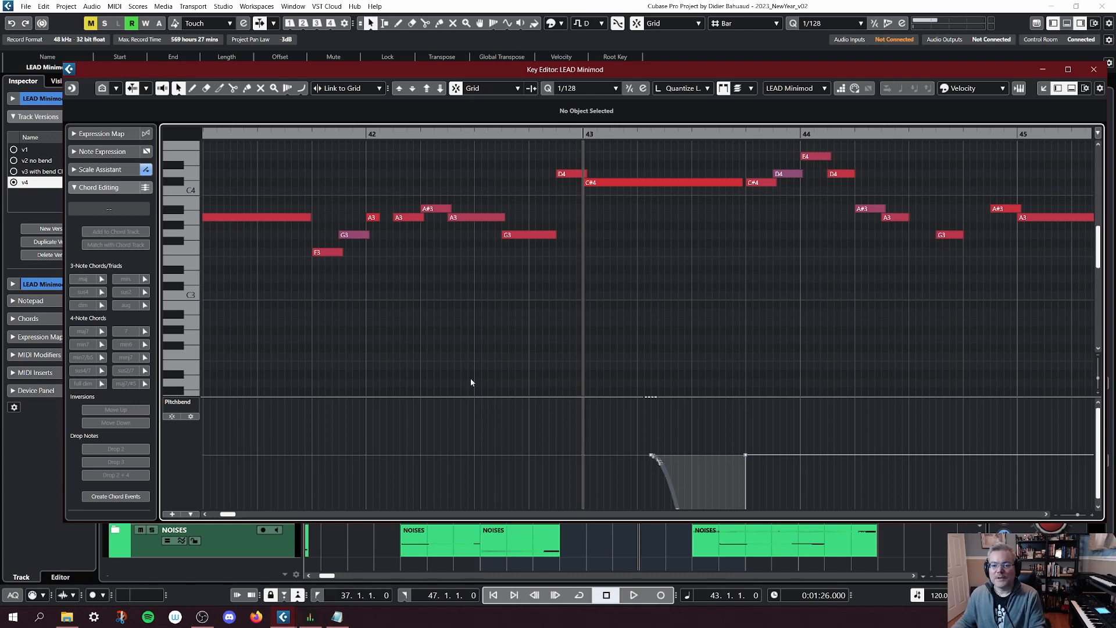
mouse_move(702, 330)
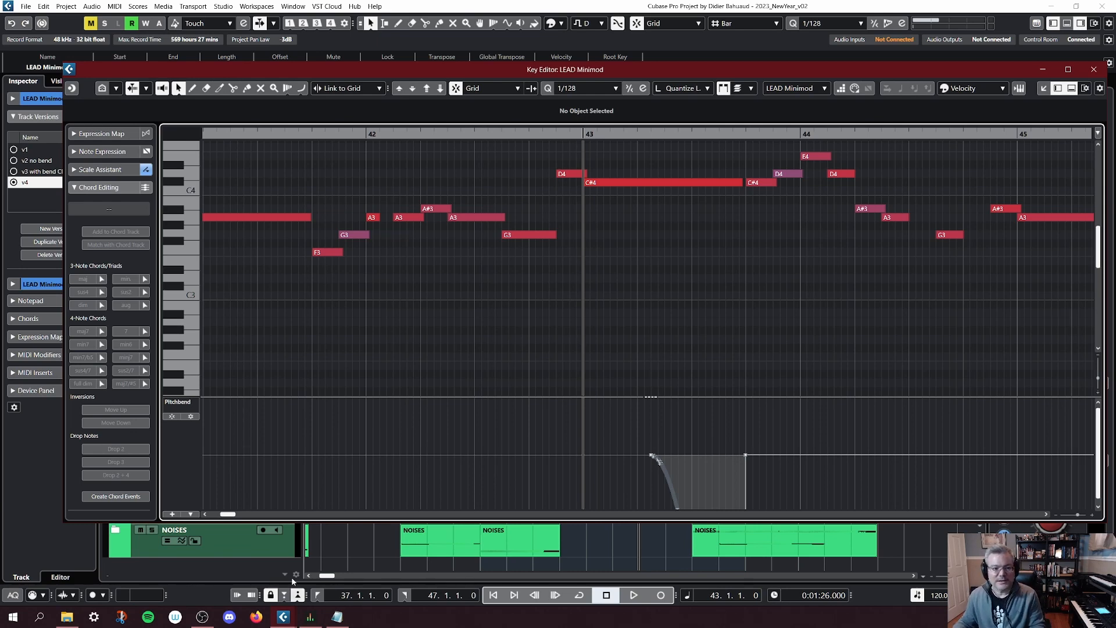
mouse_move(638, 451)
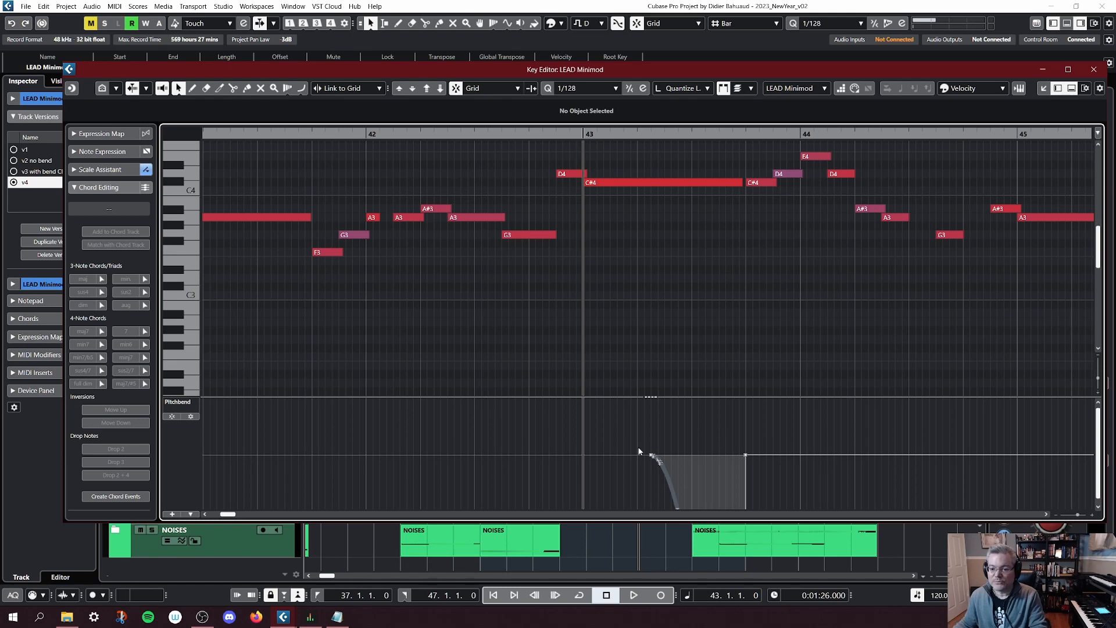
left_click(651, 453)
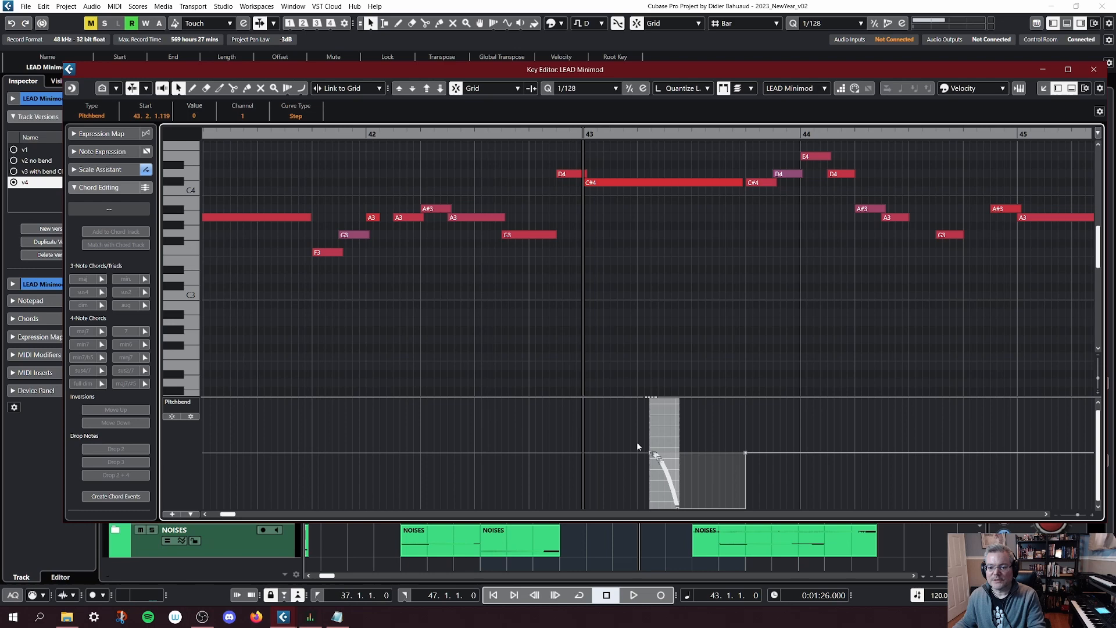
Switch the controller lane to Velocity, then bring up the controller type list again
right_click(178, 416)
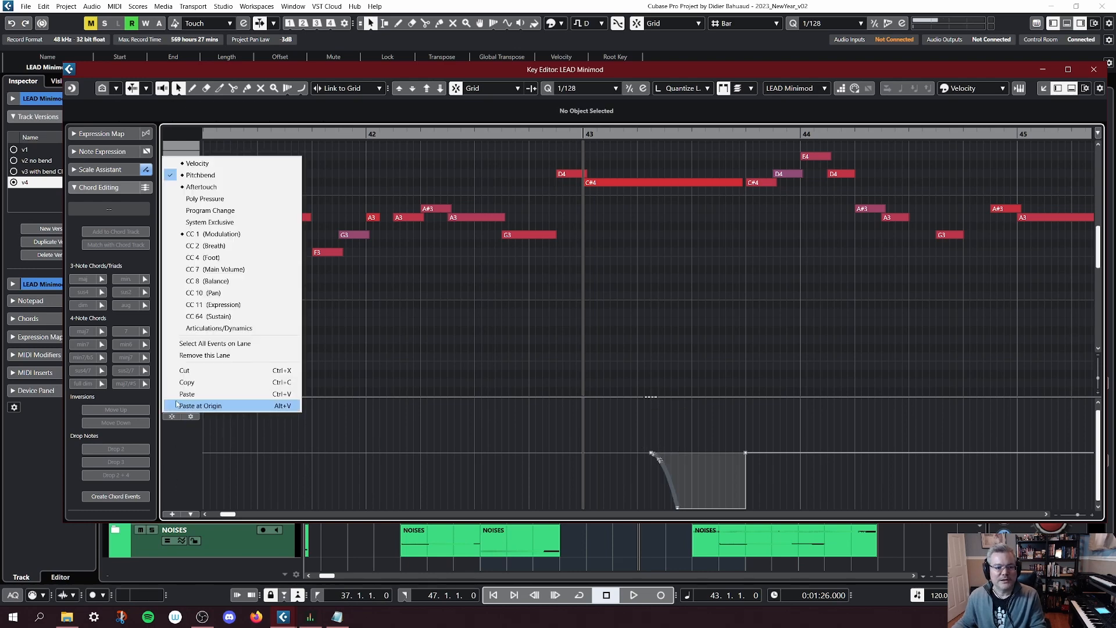
mouse_move(216, 382)
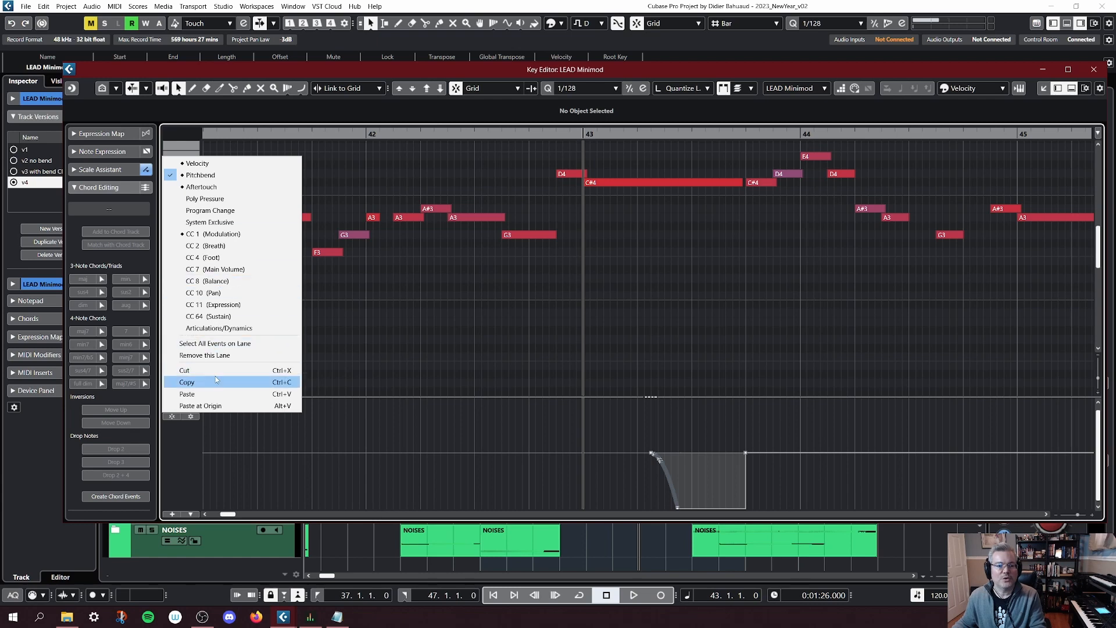
mouse_move(223, 304)
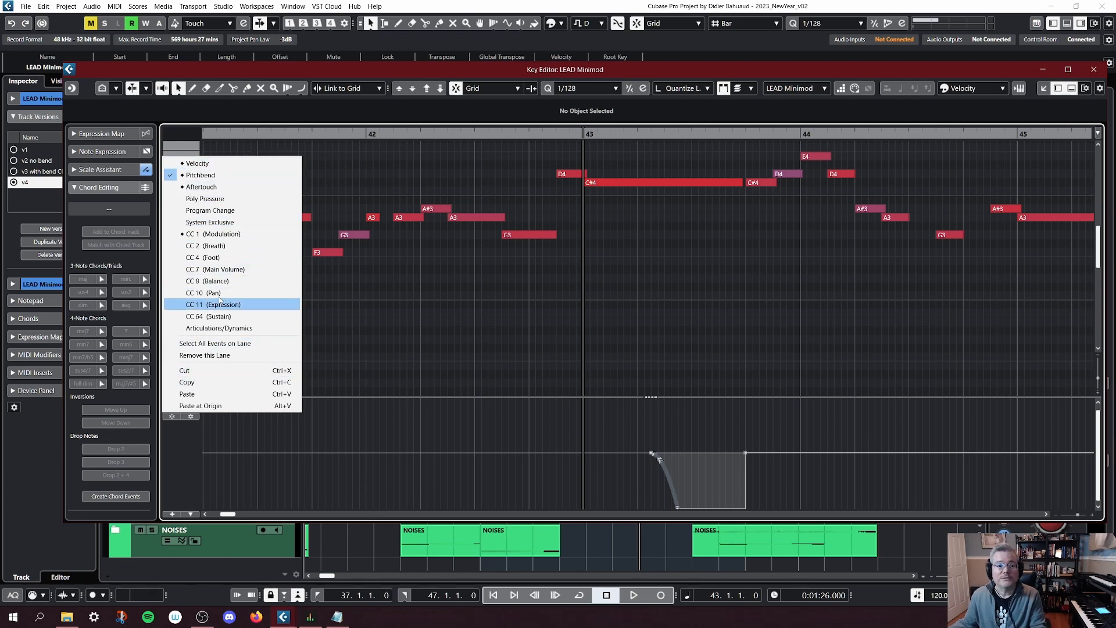
mouse_move(207, 174)
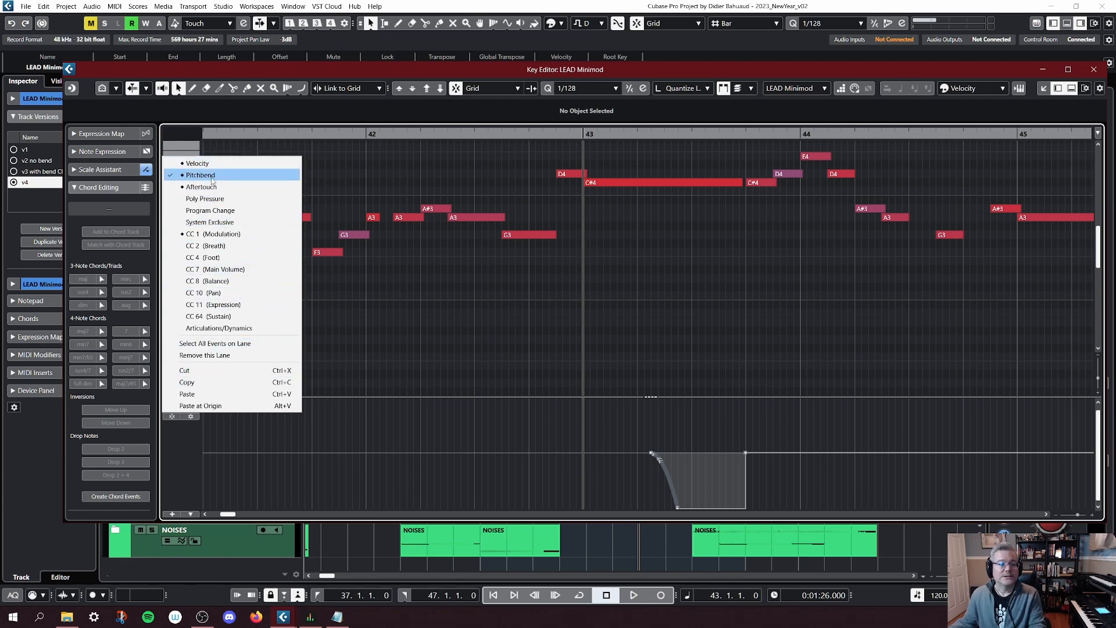
left_click(200, 174)
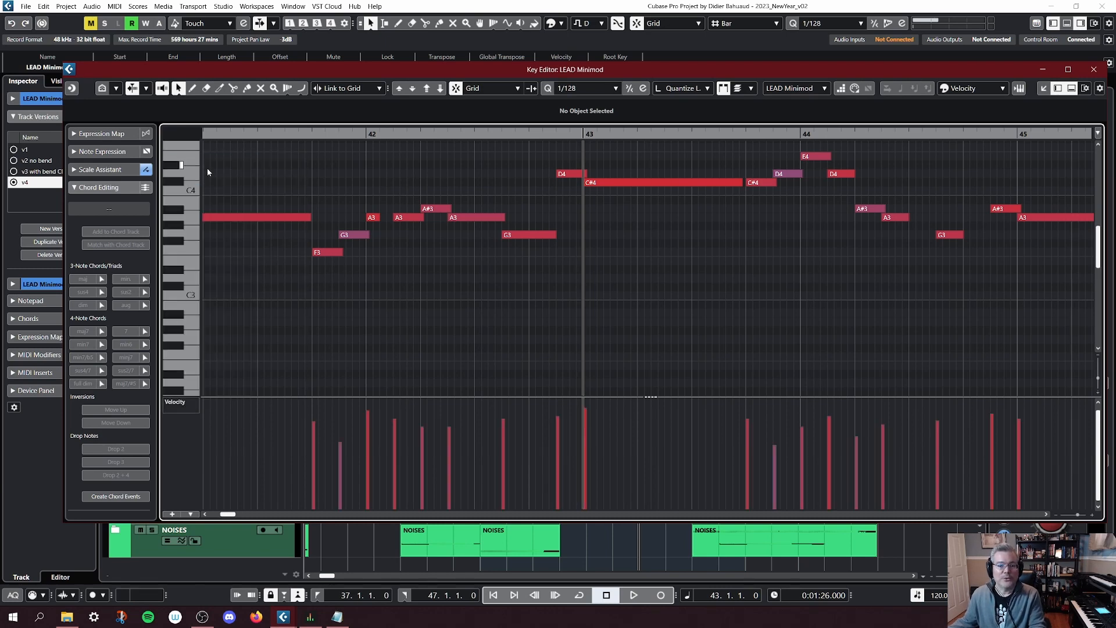
mouse_move(188, 407)
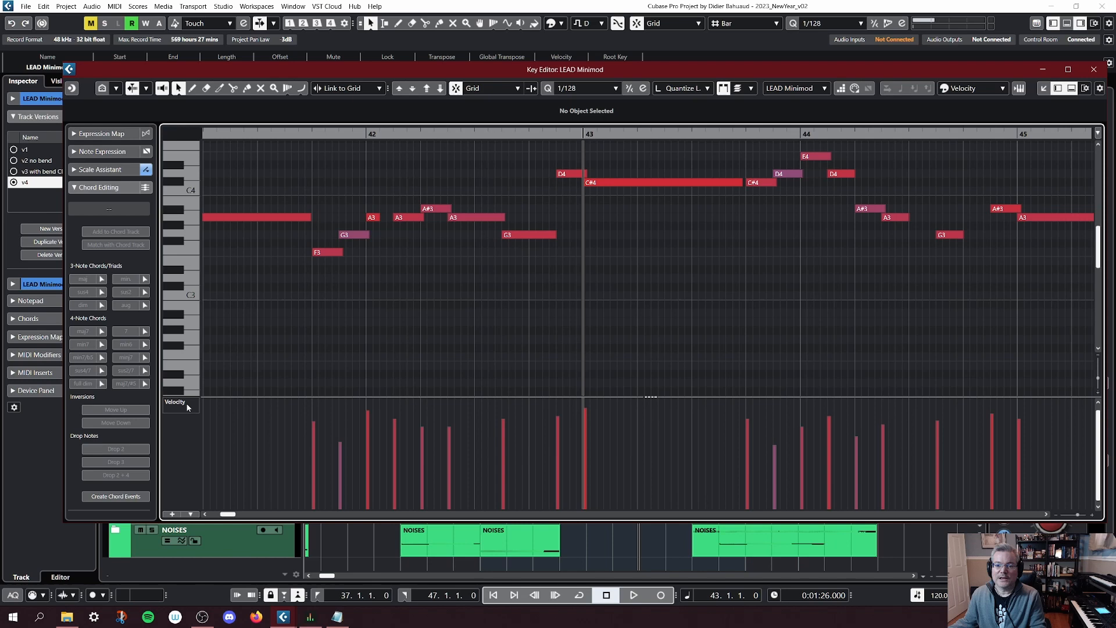
left_click(177, 401)
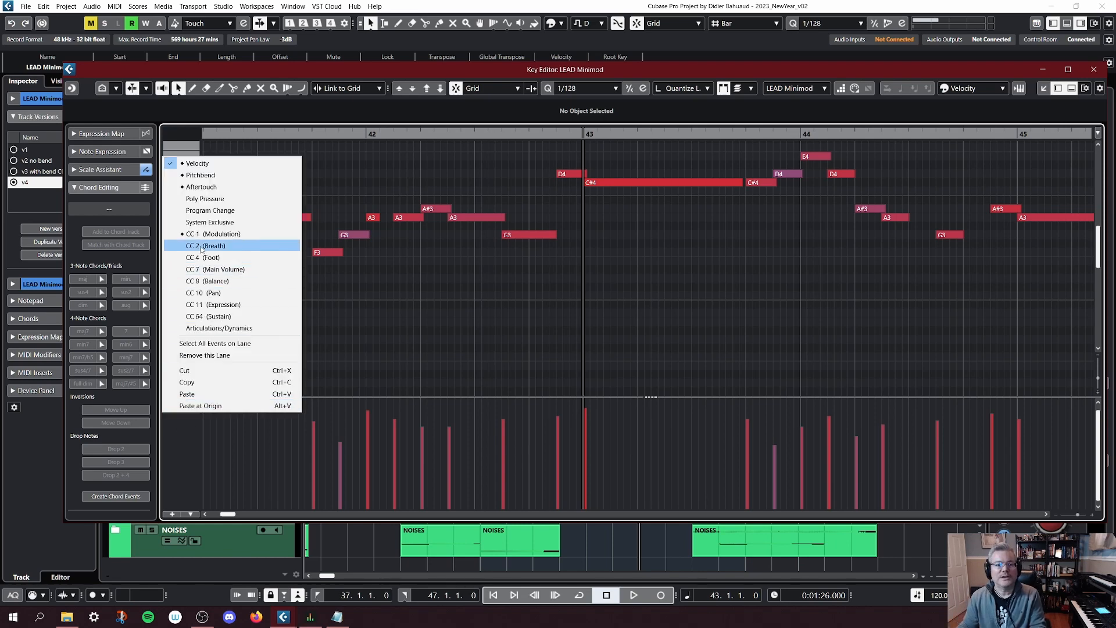
mouse_move(210, 221)
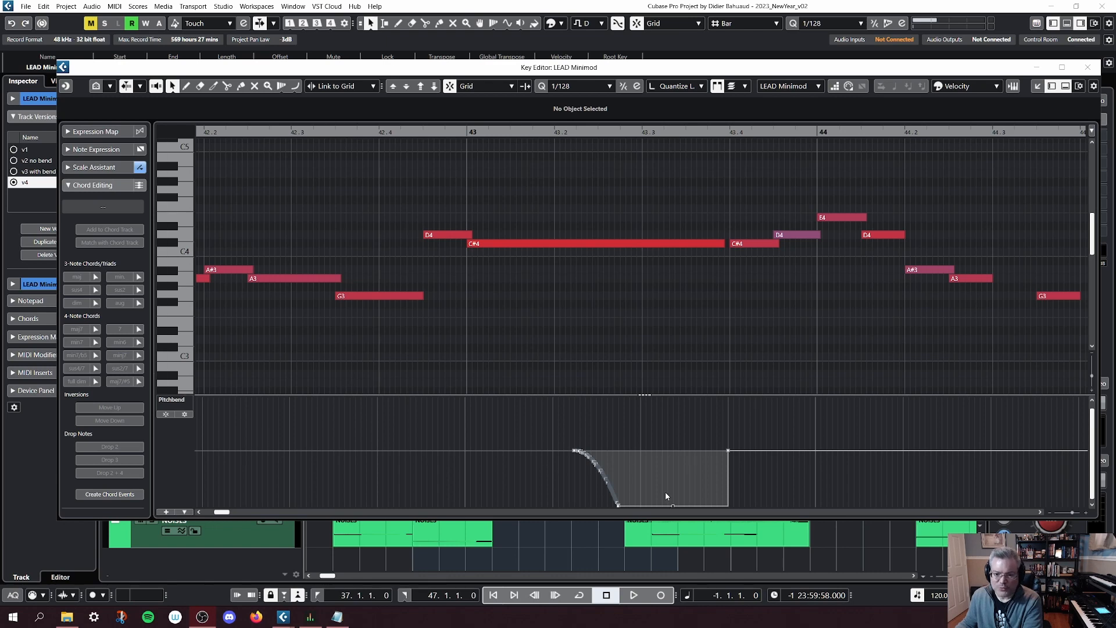
mouse_move(756, 470)
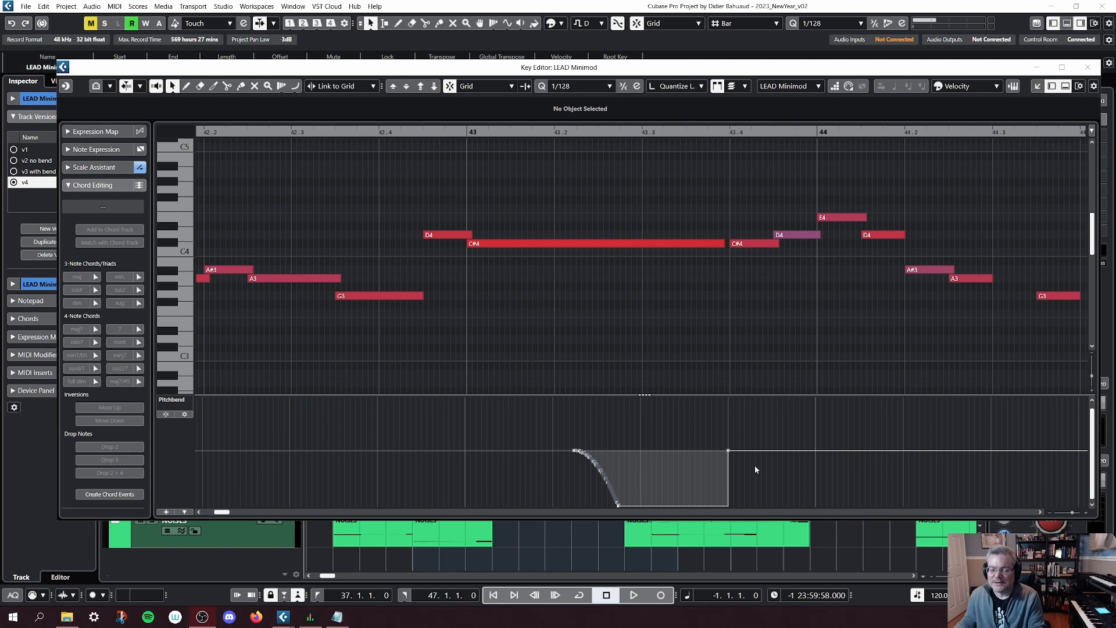
mouse_move(677, 253)
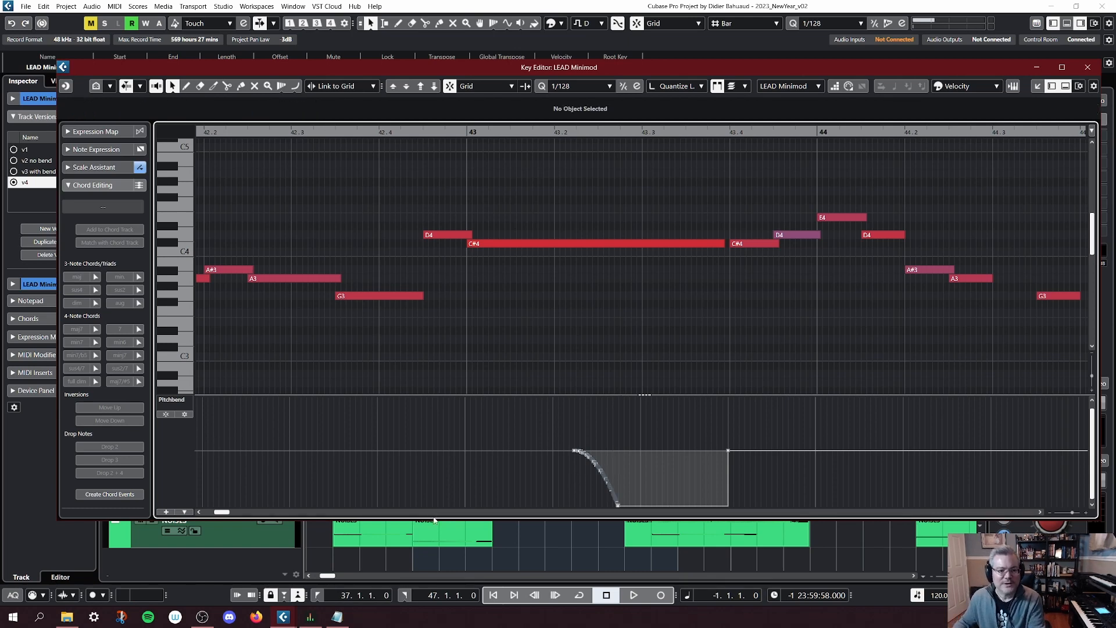
mouse_move(184, 414)
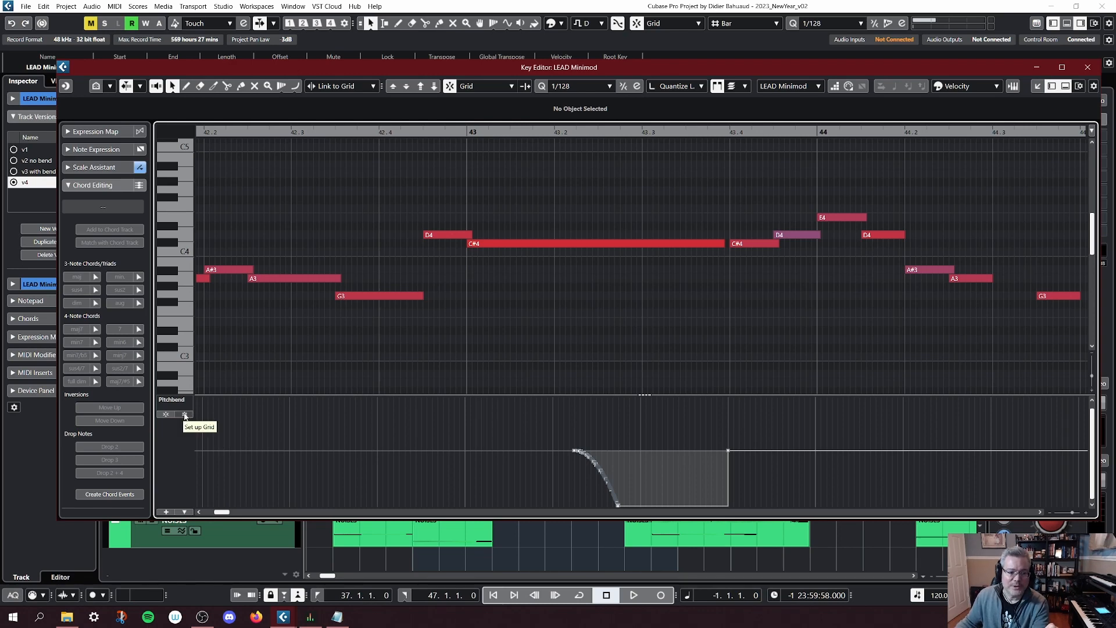
Turn on Show Semitones Grid in the pitchbend lane's grid settings
left_click(185, 414)
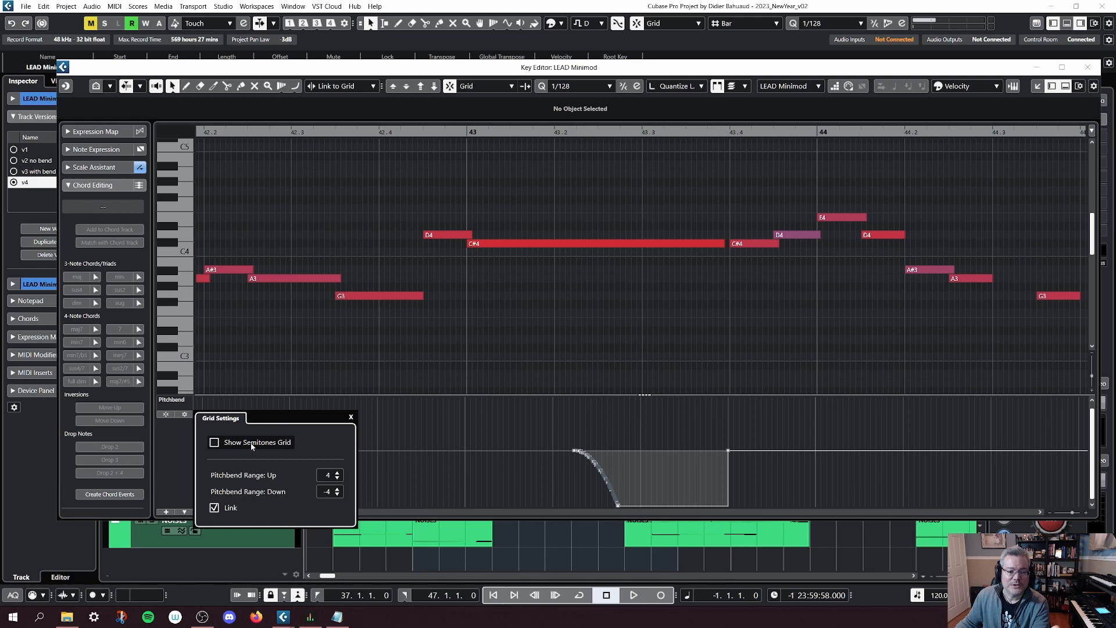
left_click(214, 442)
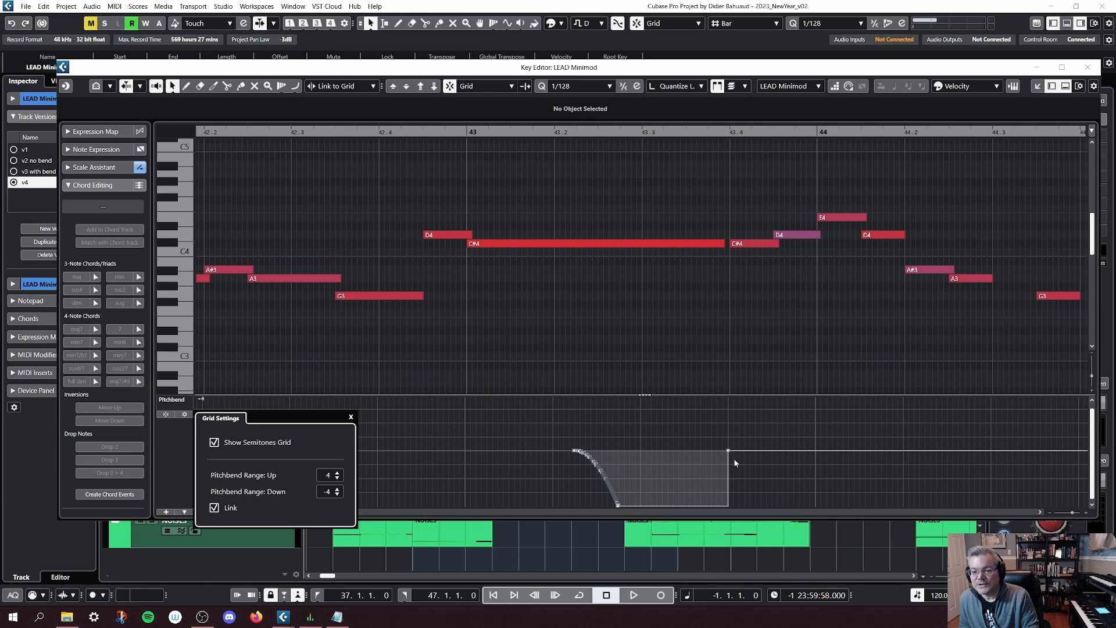
mouse_move(353, 480)
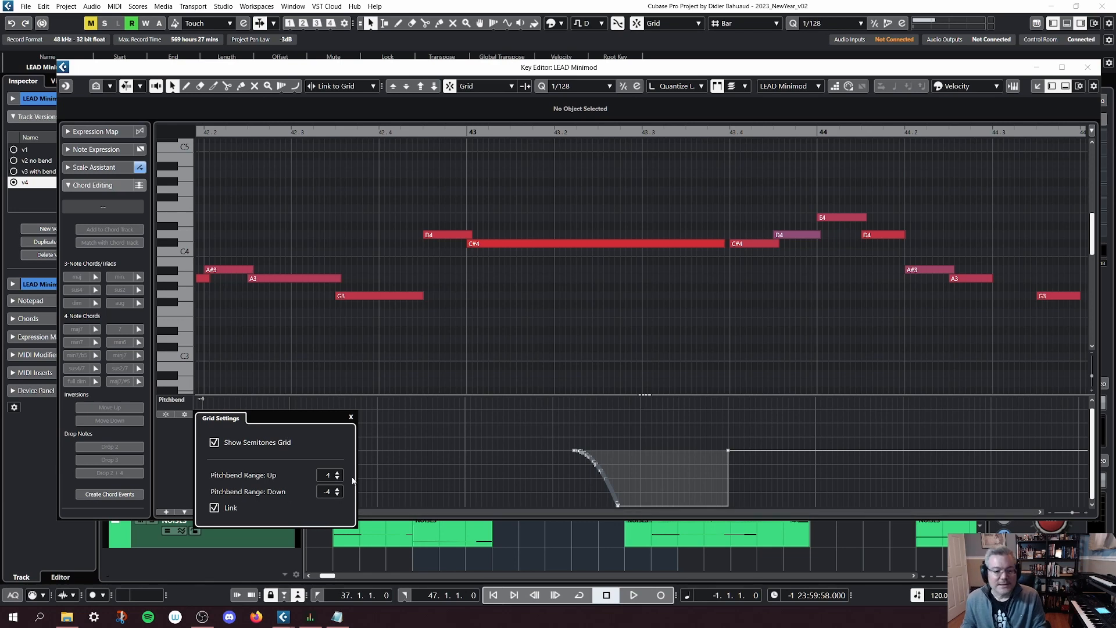
mouse_move(422, 422)
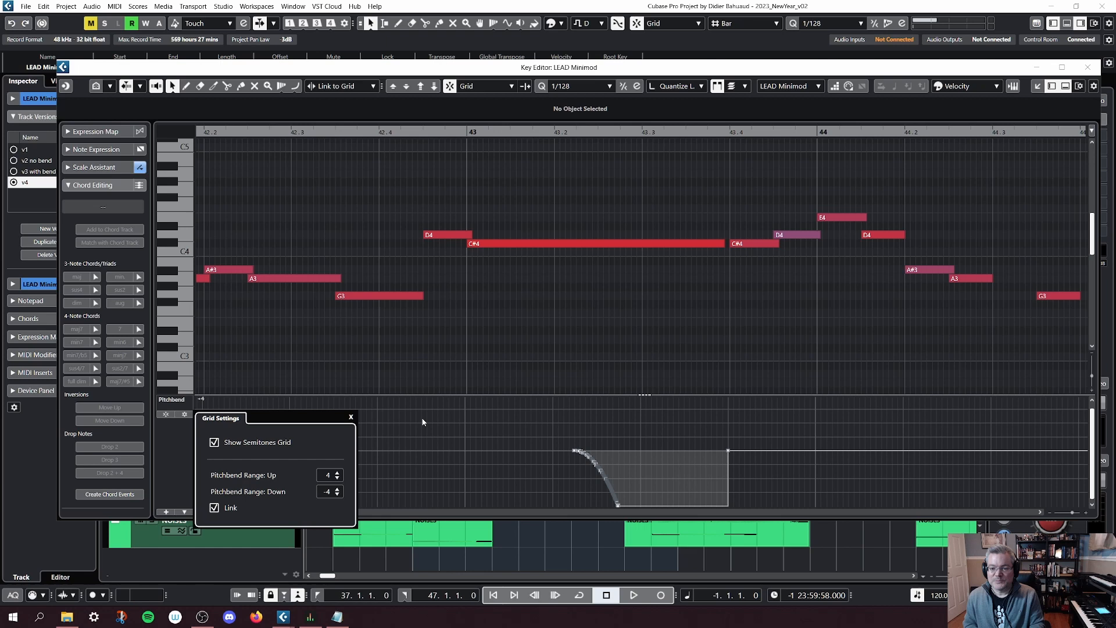
mouse_move(295, 499)
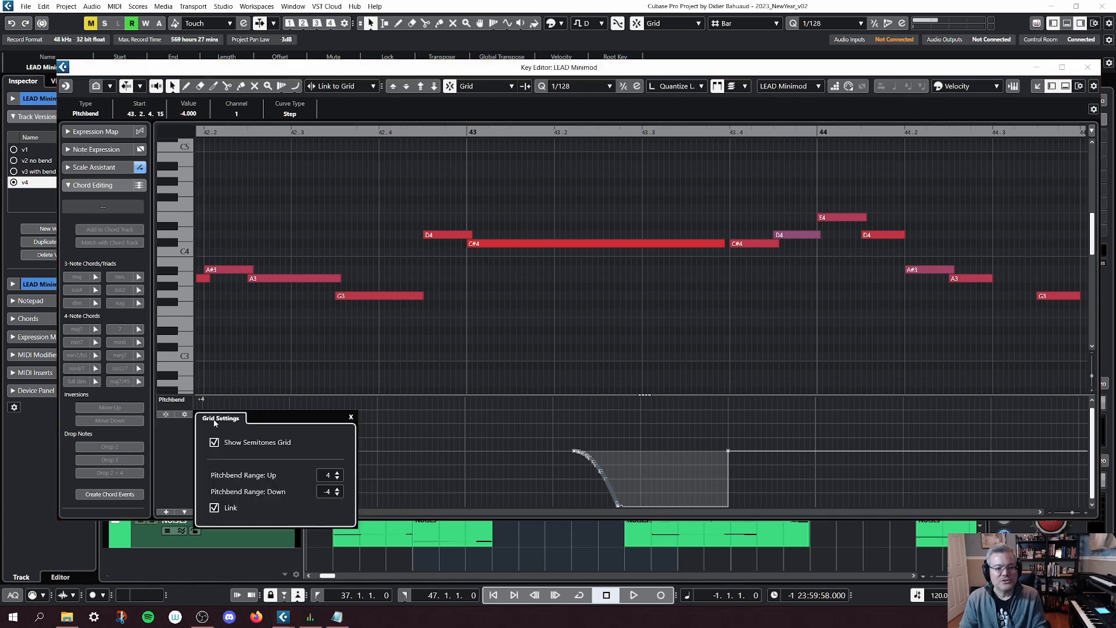
Set the pitchbend range to 4 up and -4 down and close the grid settings
left_click(337, 478)
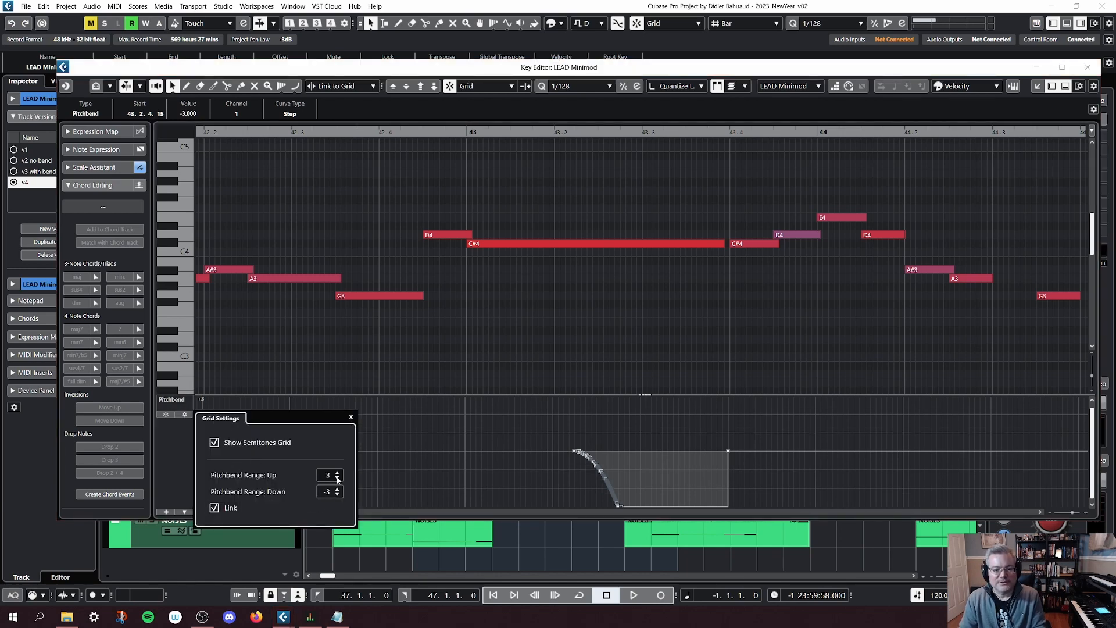
left_click(337, 478)
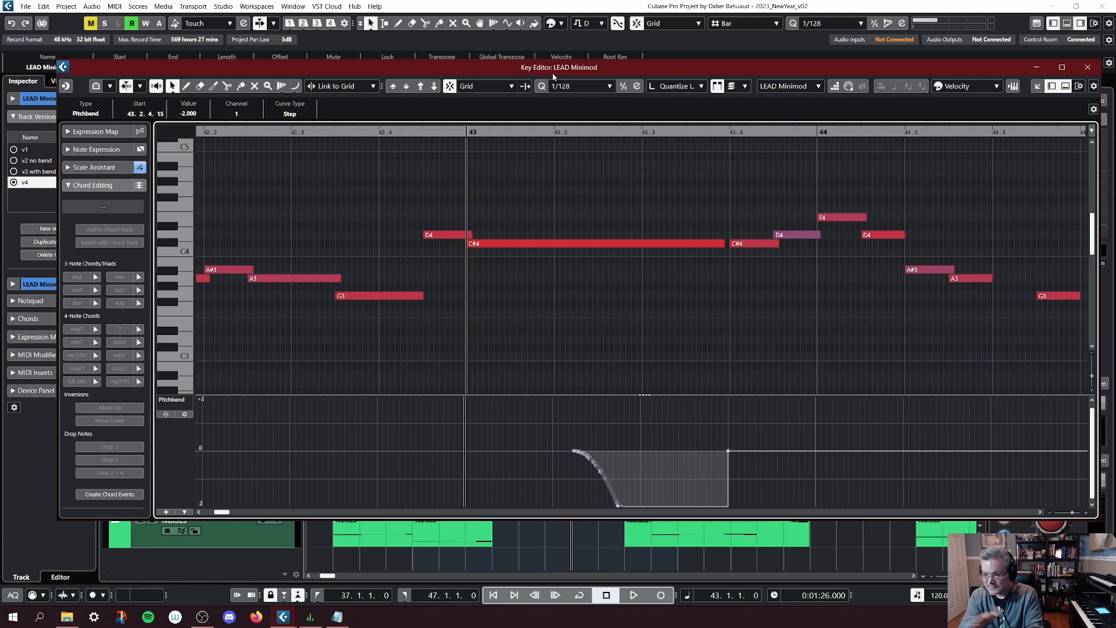
left_click(633, 595)
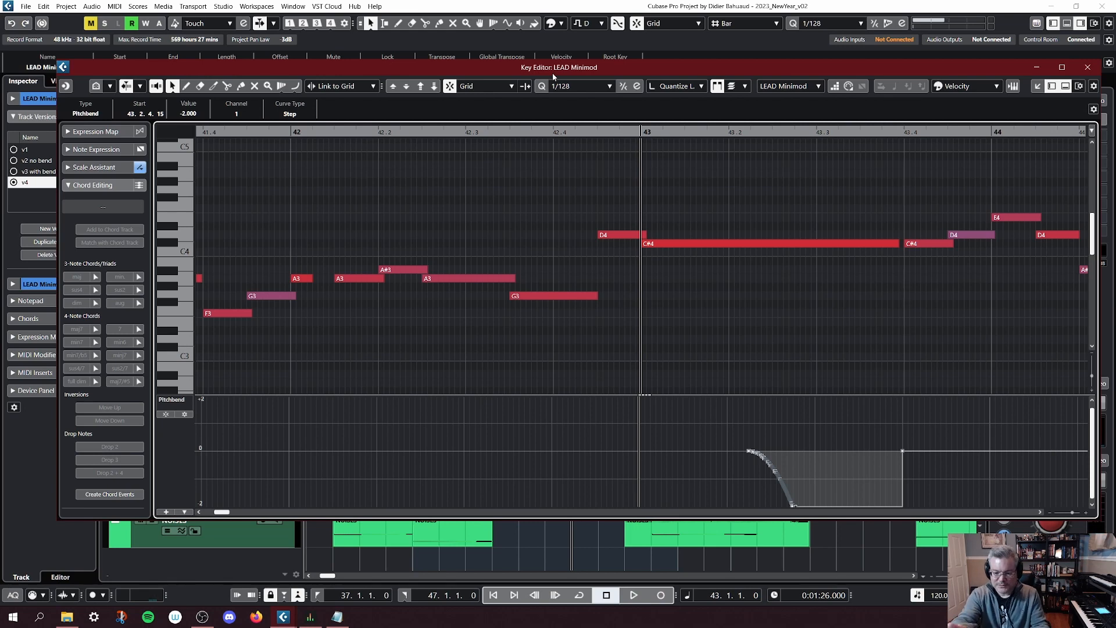
mouse_move(399, 600)
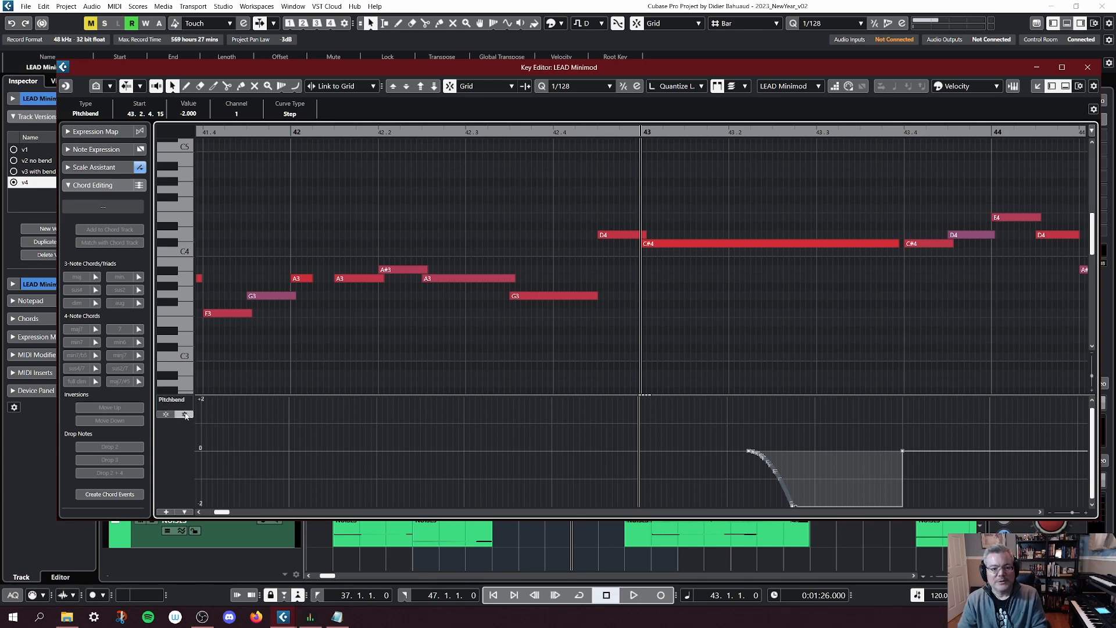
left_click(185, 414)
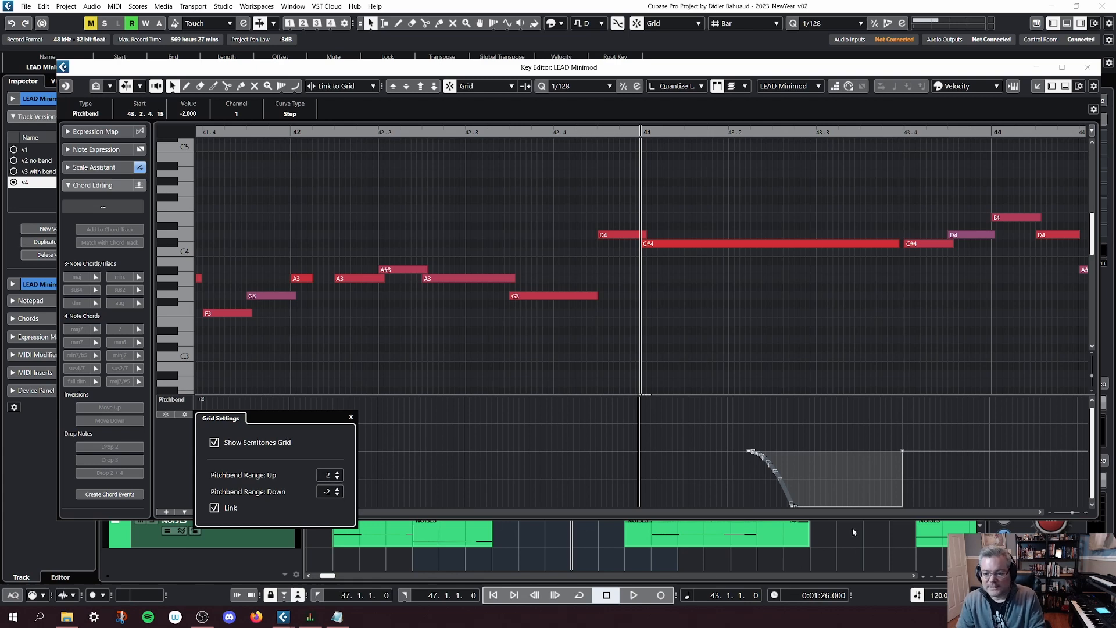
mouse_move(823, 549)
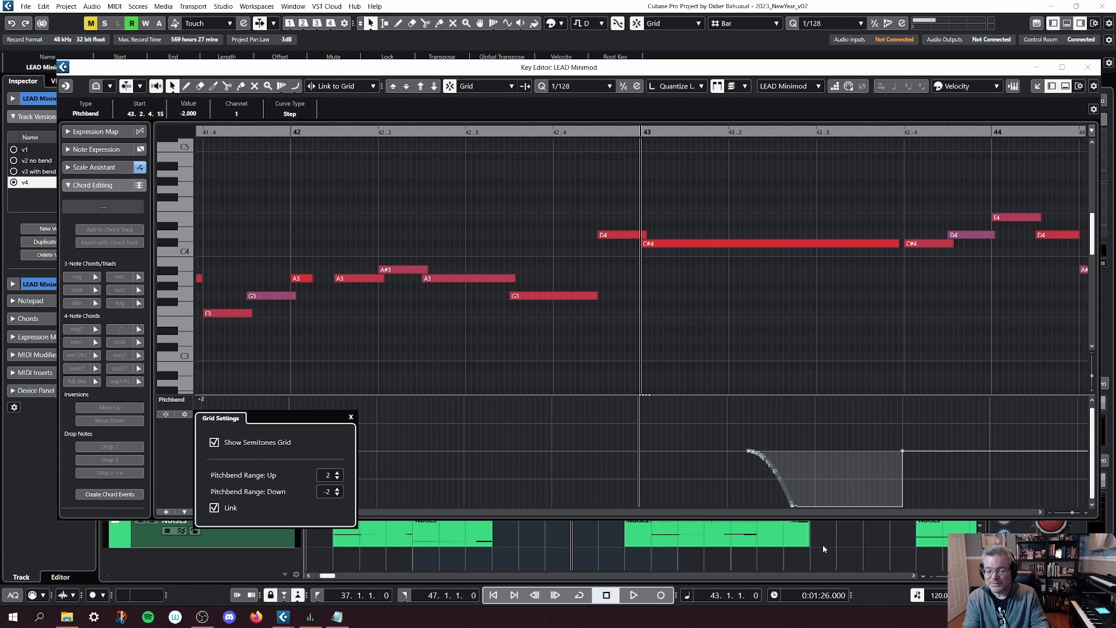
left_click(328, 475)
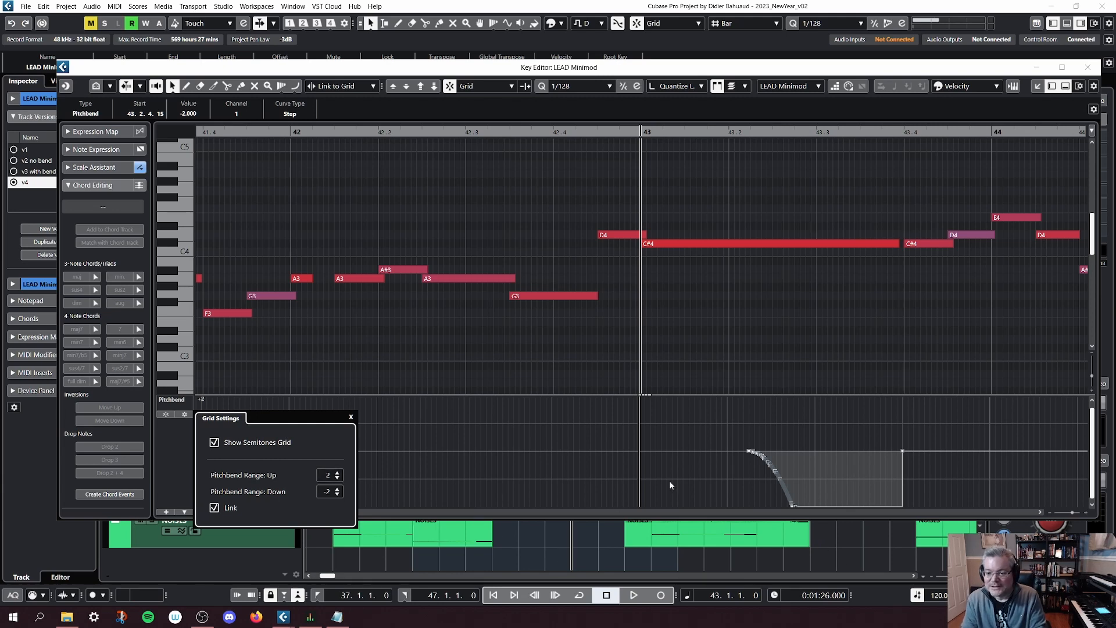
mouse_move(318, 406)
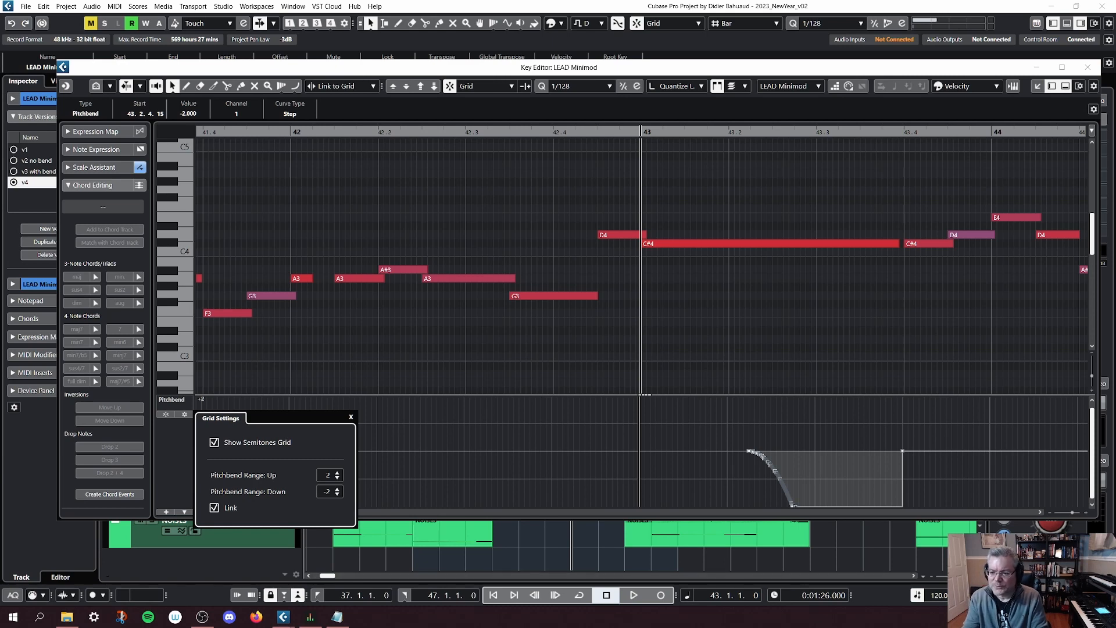
mouse_move(677, 497)
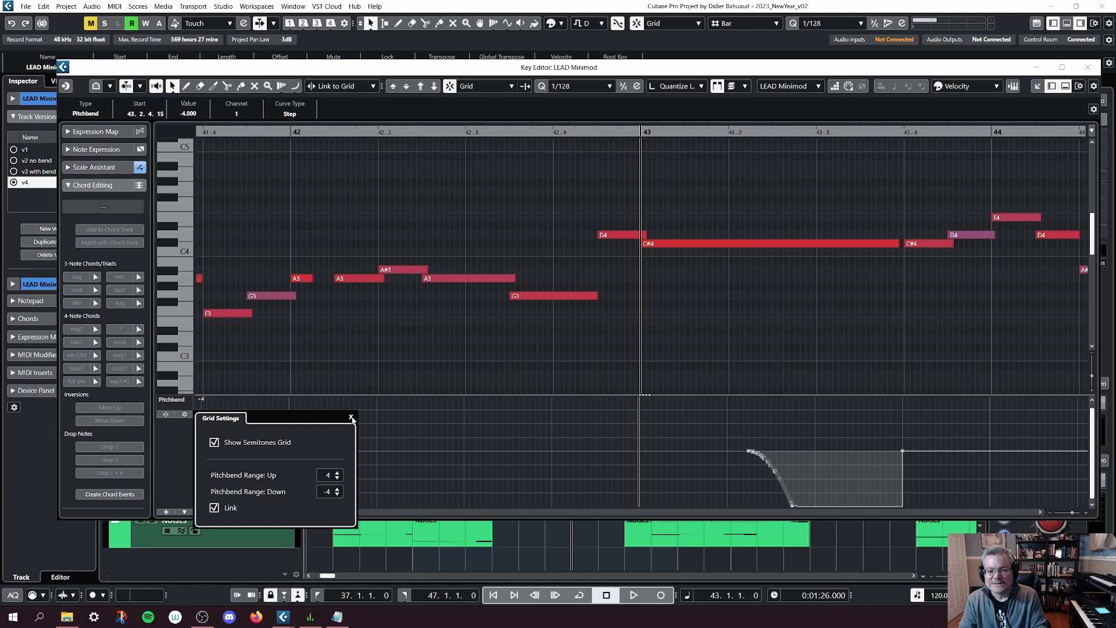
left_click(350, 416)
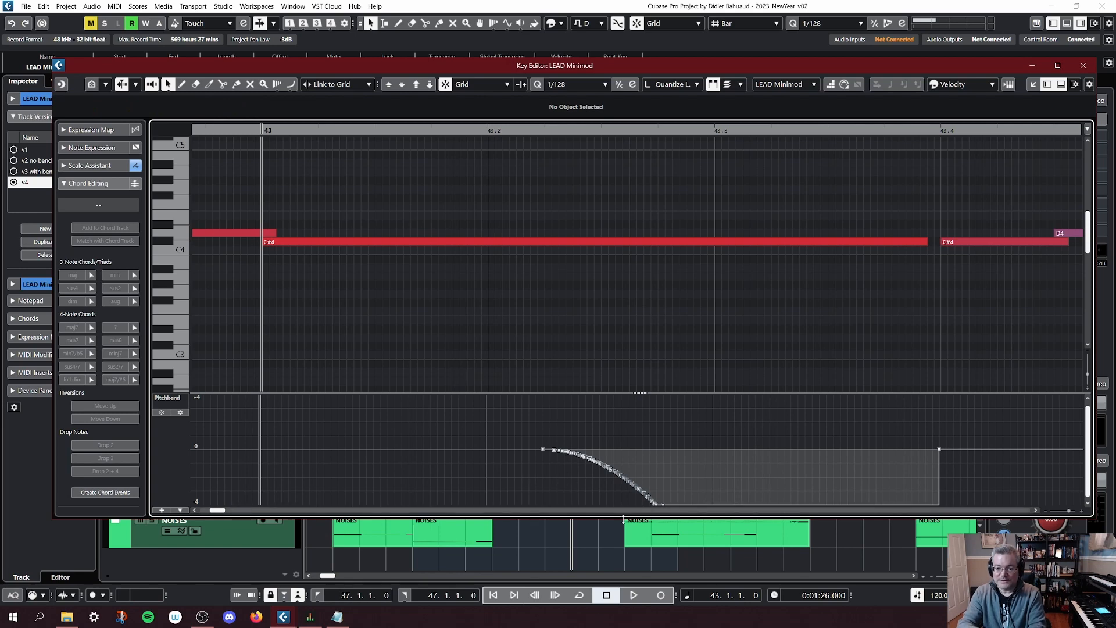
mouse_move(516, 594)
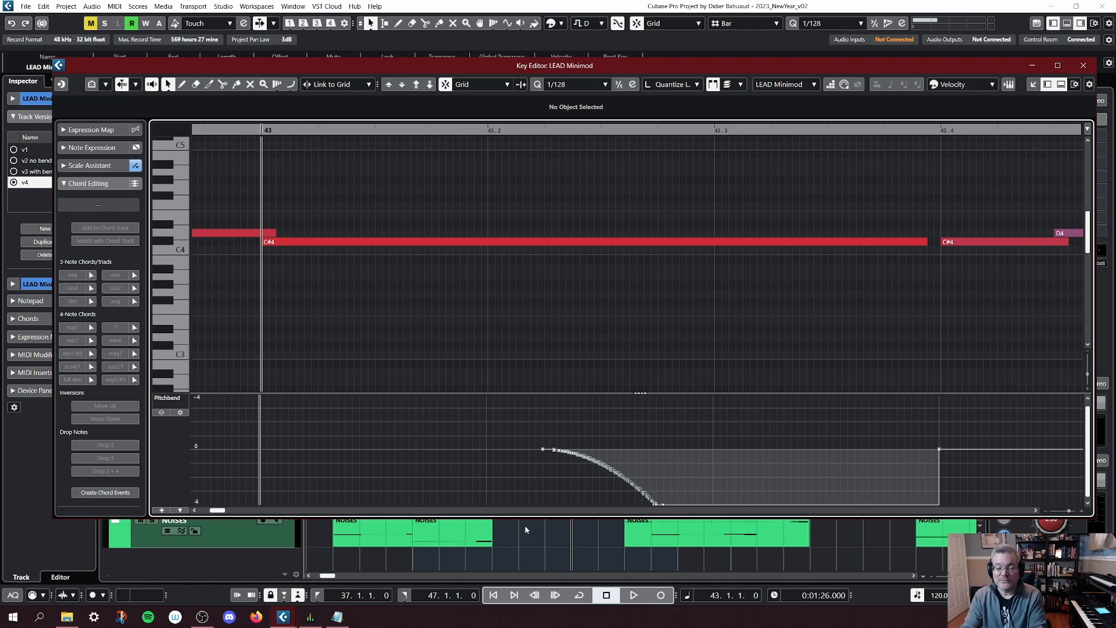
mouse_move(547, 445)
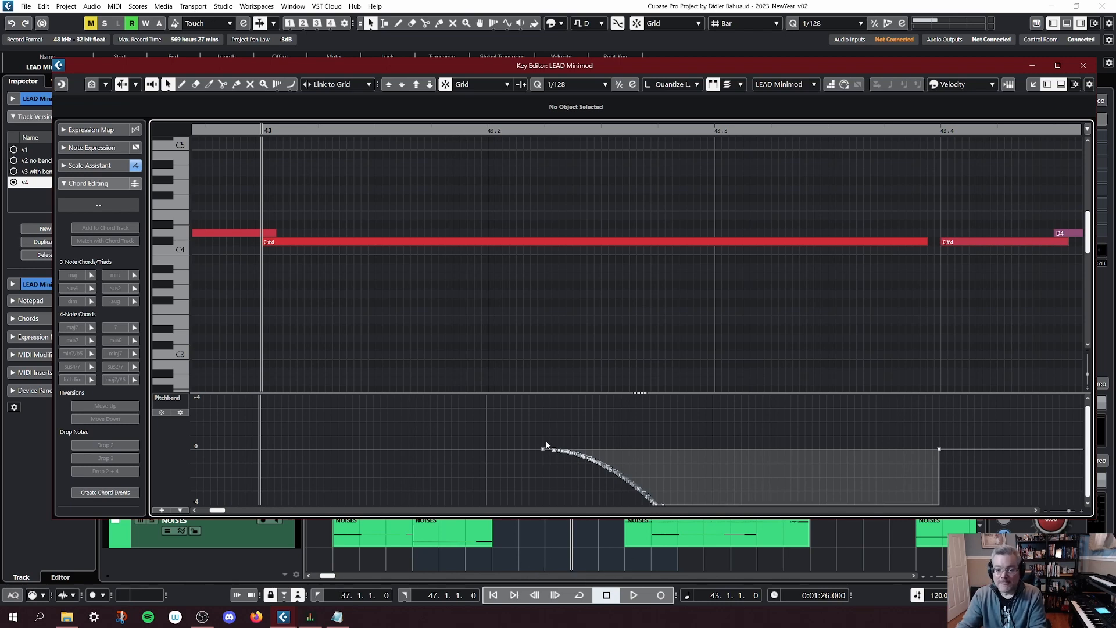
Select the dense recorded bend points under the C#4 note
left_click_drag(544, 445, 659, 508)
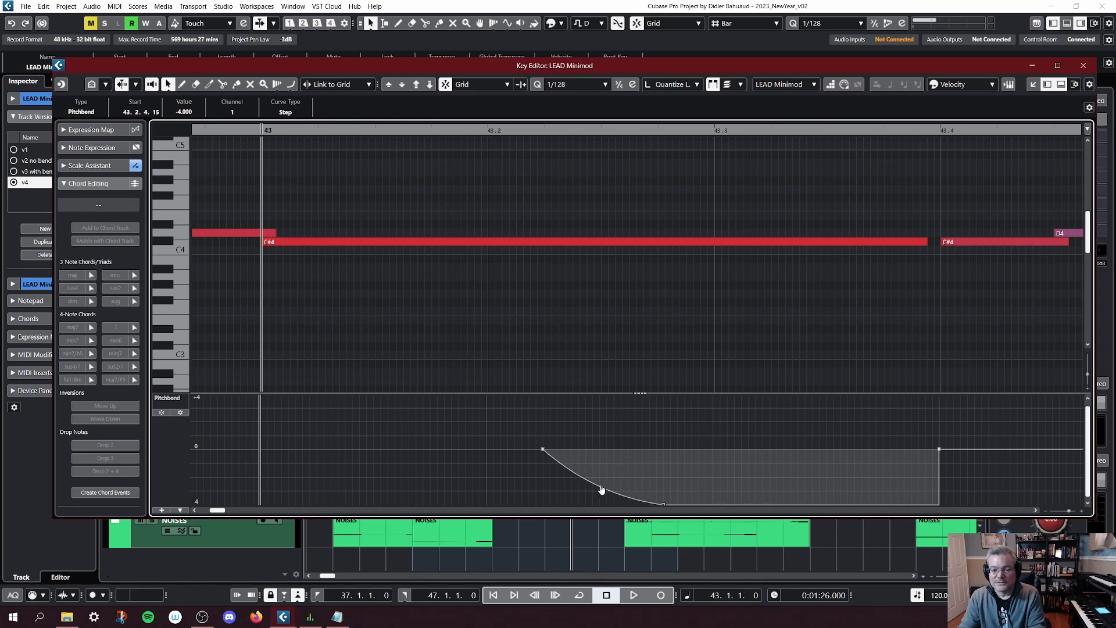
Reshape the falling pitchbend into a smoother Bezier sweep down to -4
left_click_drag(601, 489, 594, 493)
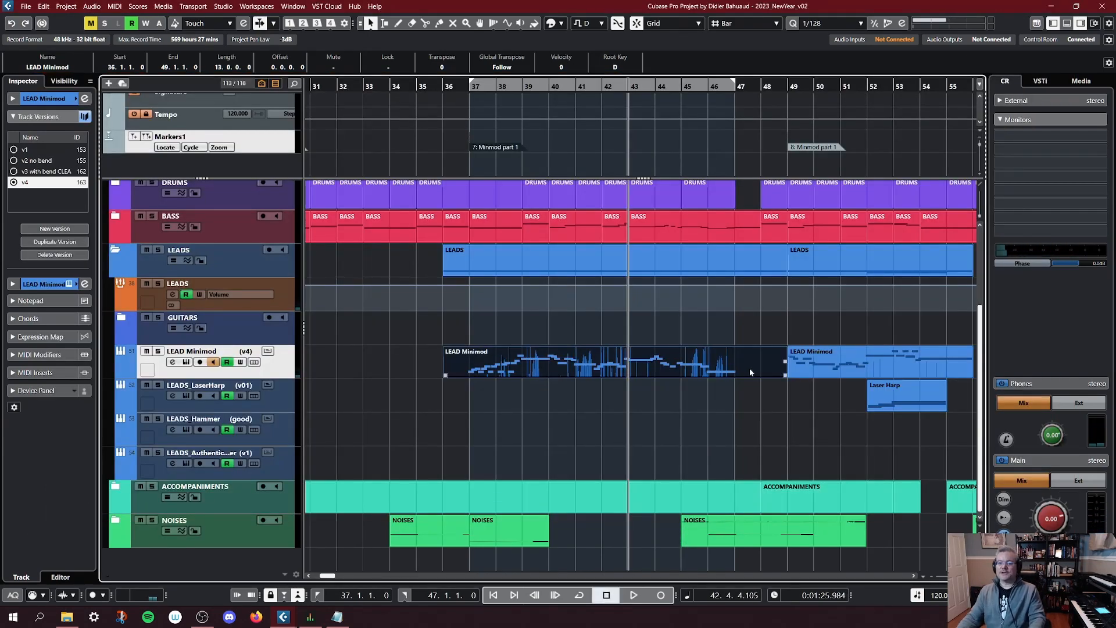
Reopen the LEAD Minimod part, scroll to the C#4 note and select the bend's first point
double_click(612, 363)
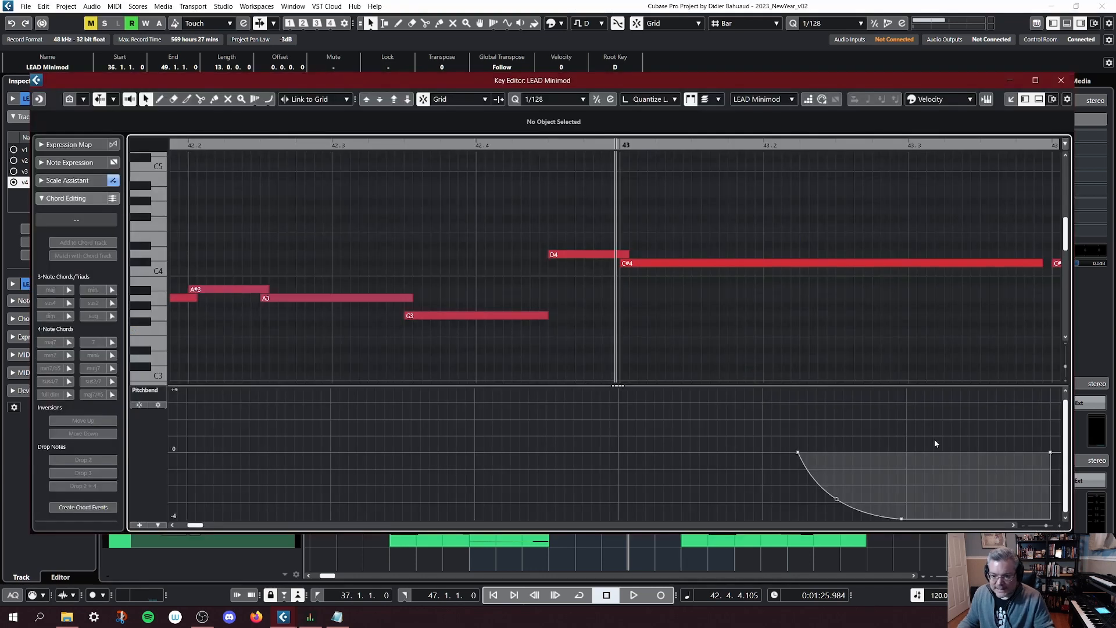
scroll("right", 3)
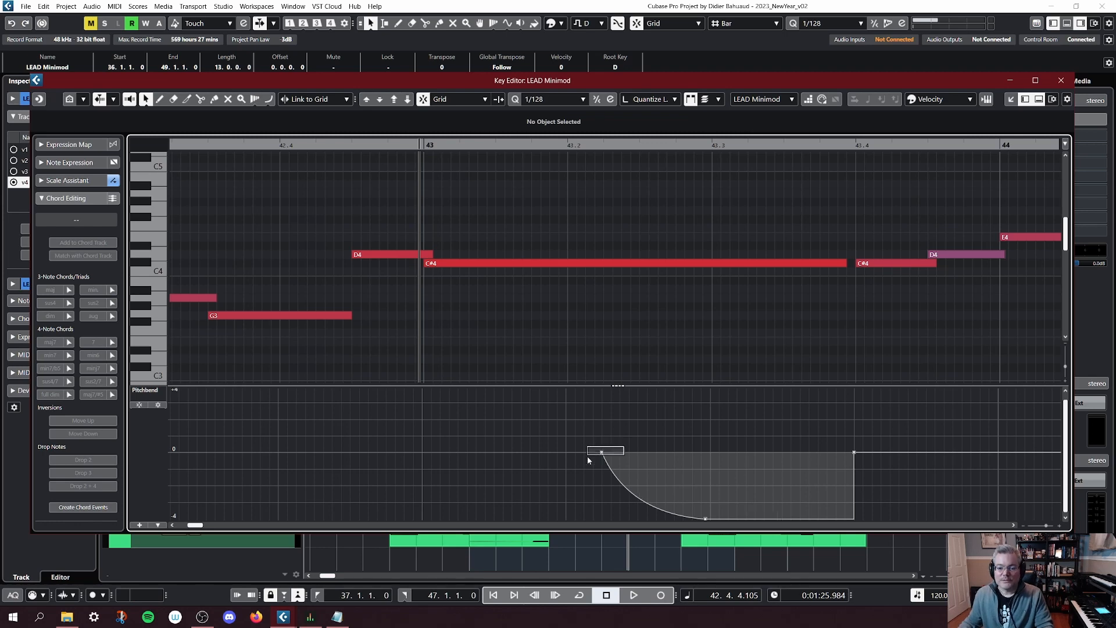
left_click(604, 452)
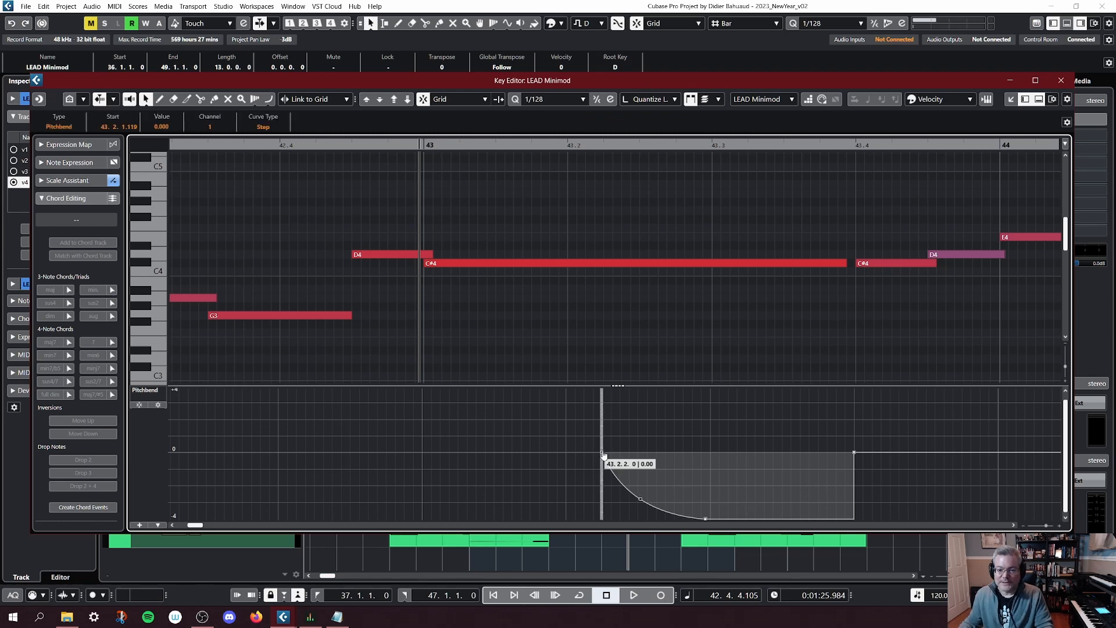
Move the bend's start to bar 43 and shift its lowest -4 point later along the note
left_click_drag(601, 456, 470, 461)
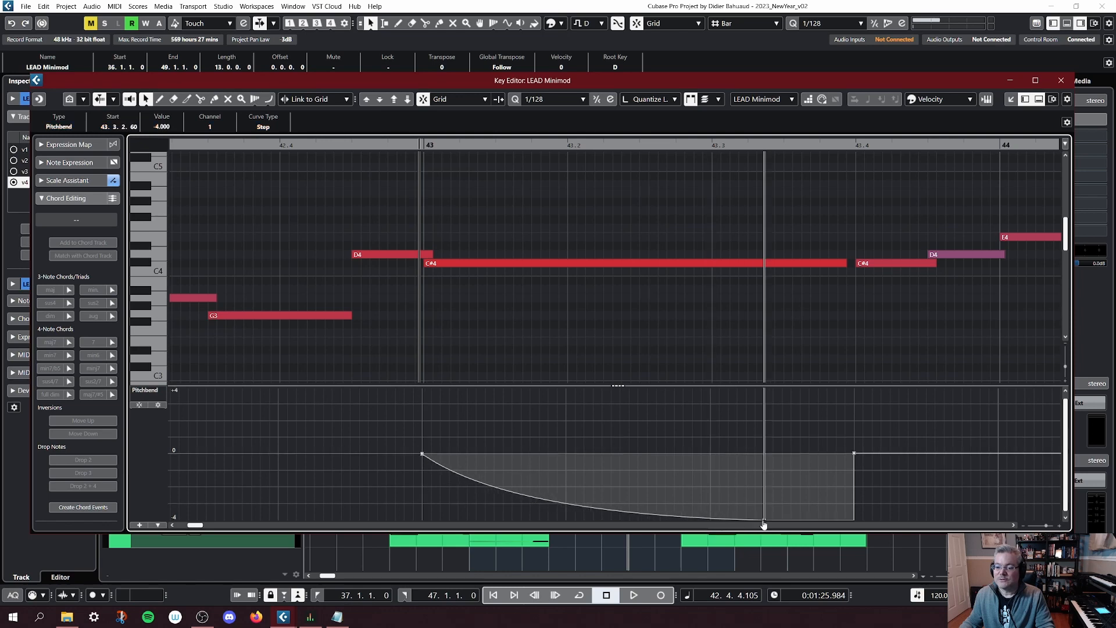
left_click_drag(764, 524, 791, 530)
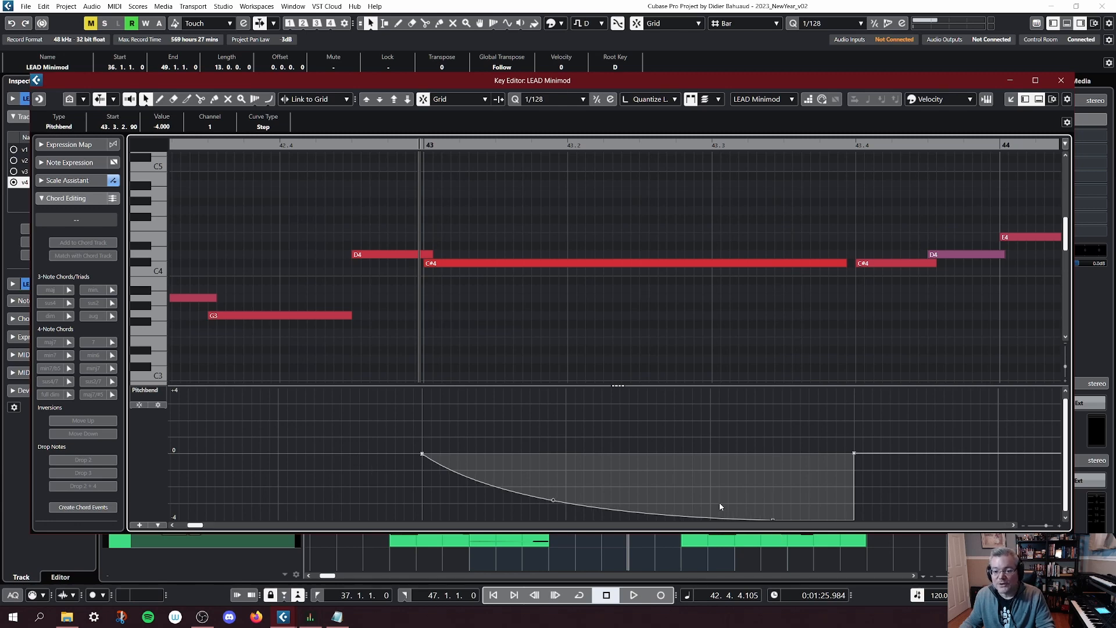
mouse_move(597, 487)
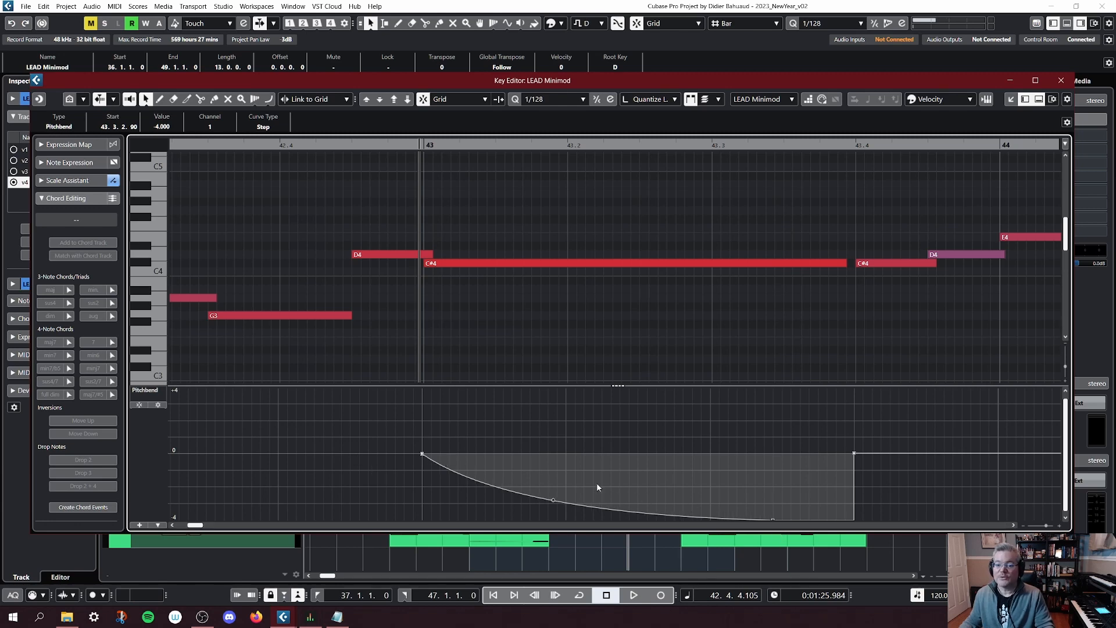
left_click_drag(552, 500, 613, 506)
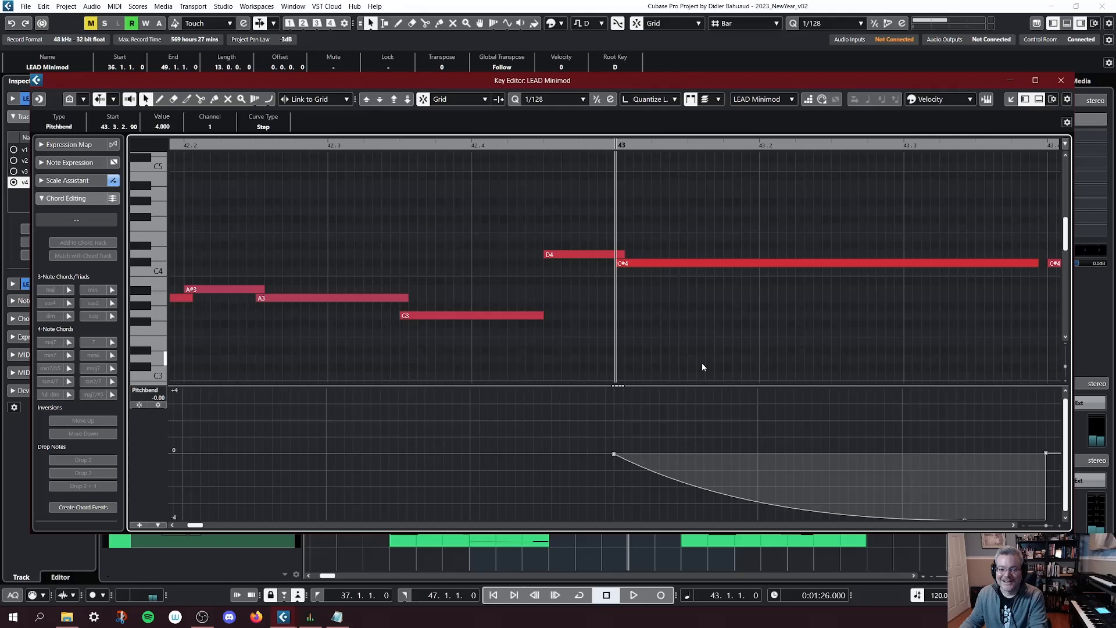
scroll("right", 3)
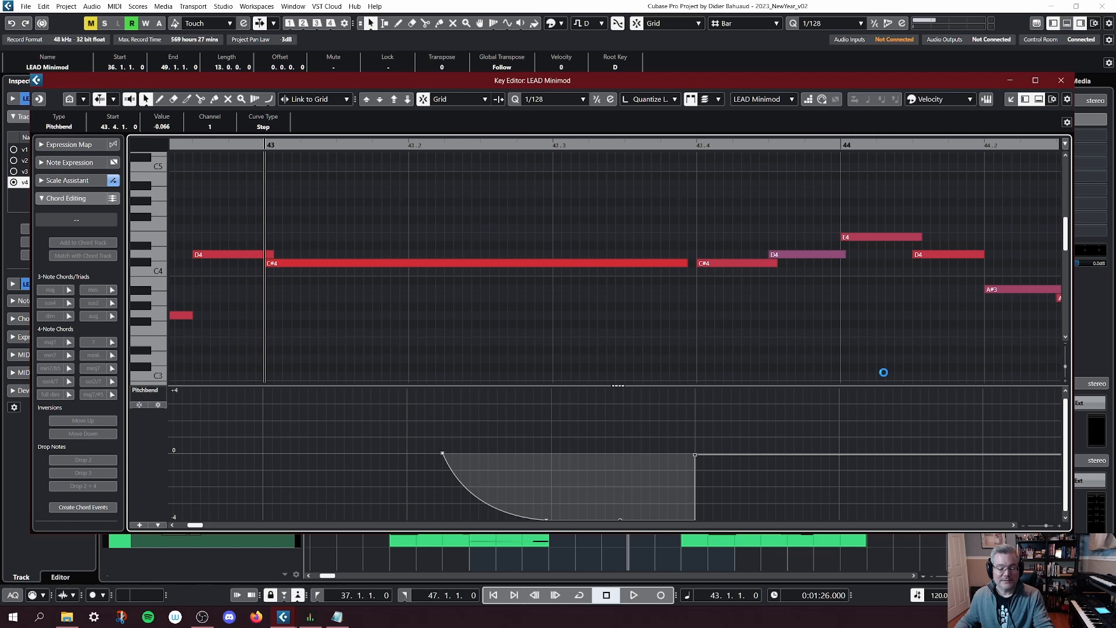
mouse_move(695, 457)
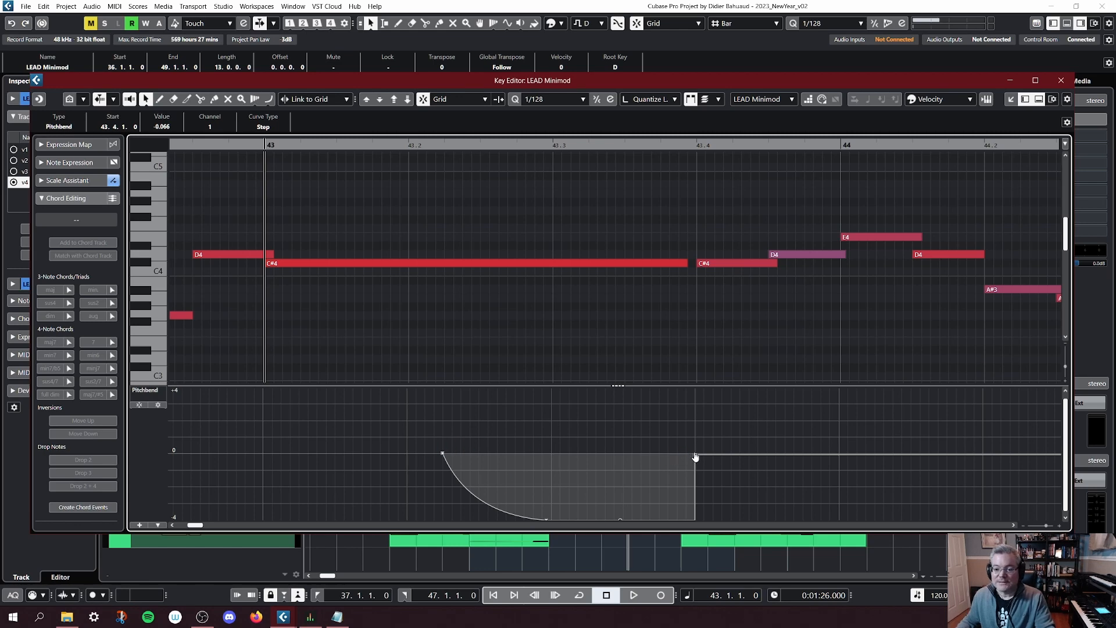
Lower the post-bend reset point from 0 to about -1.475
left_click(737, 263)
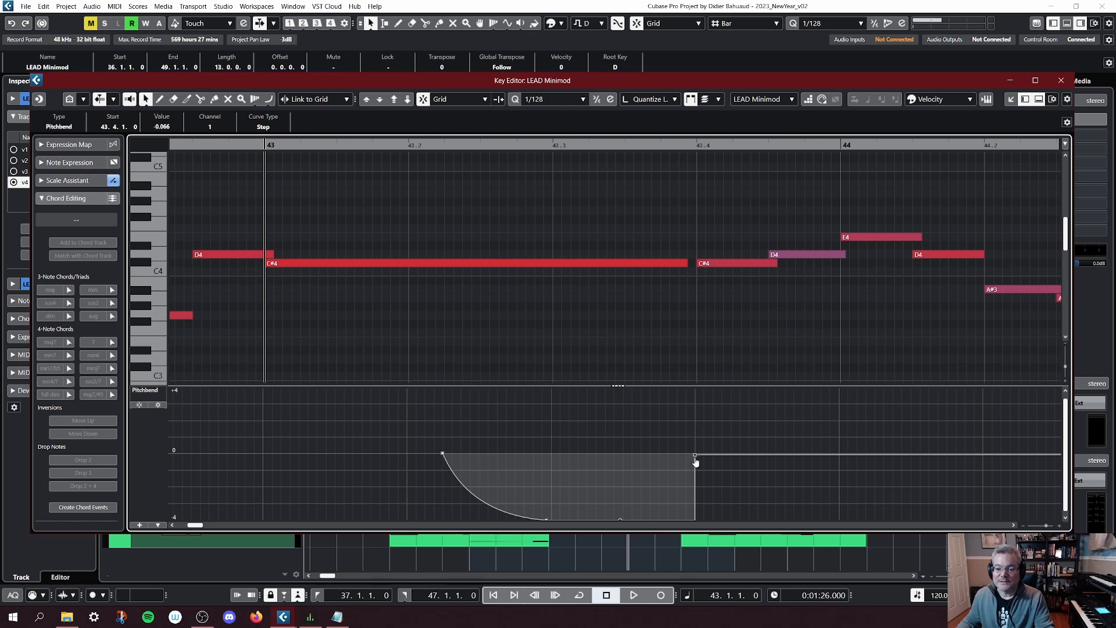
left_click_drag(695, 462, 687, 473)
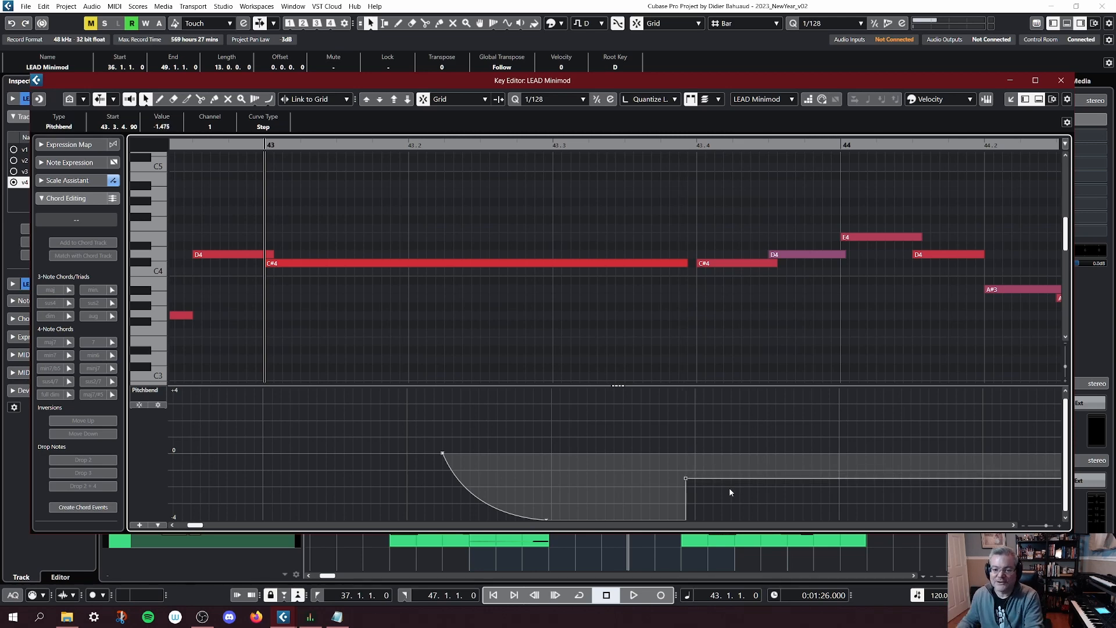
mouse_move(633, 595)
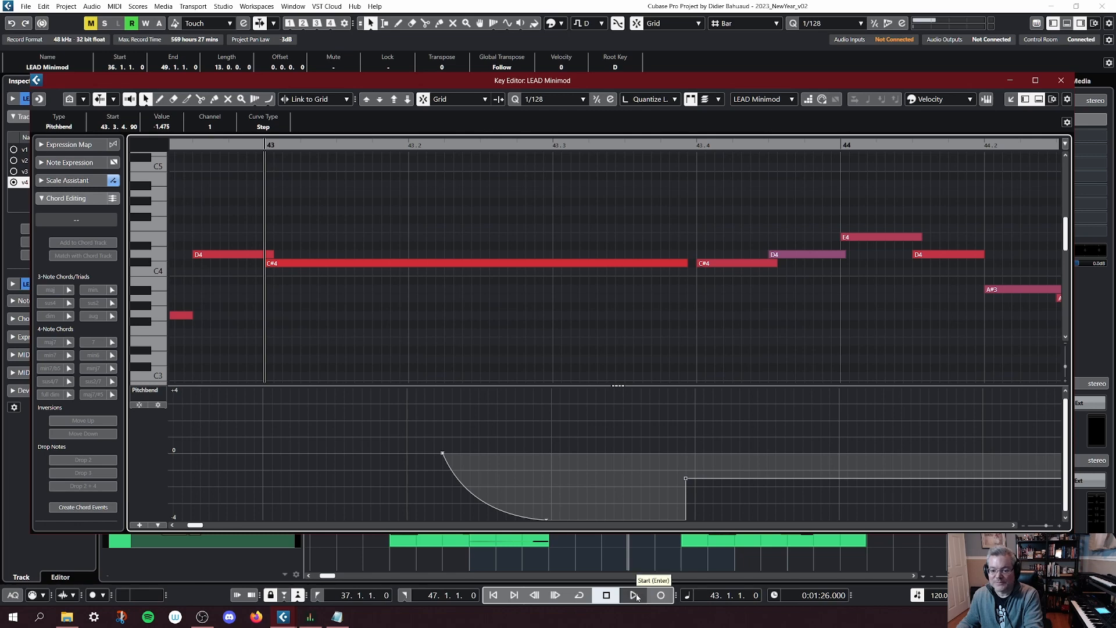